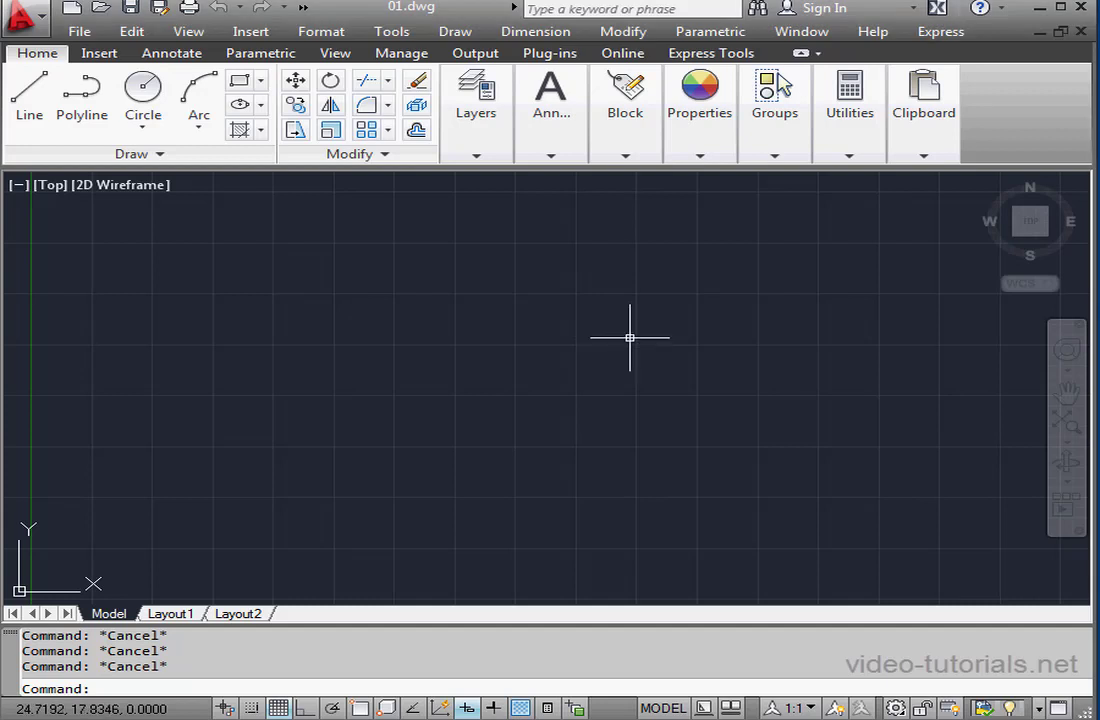
mouse_move(611, 338)
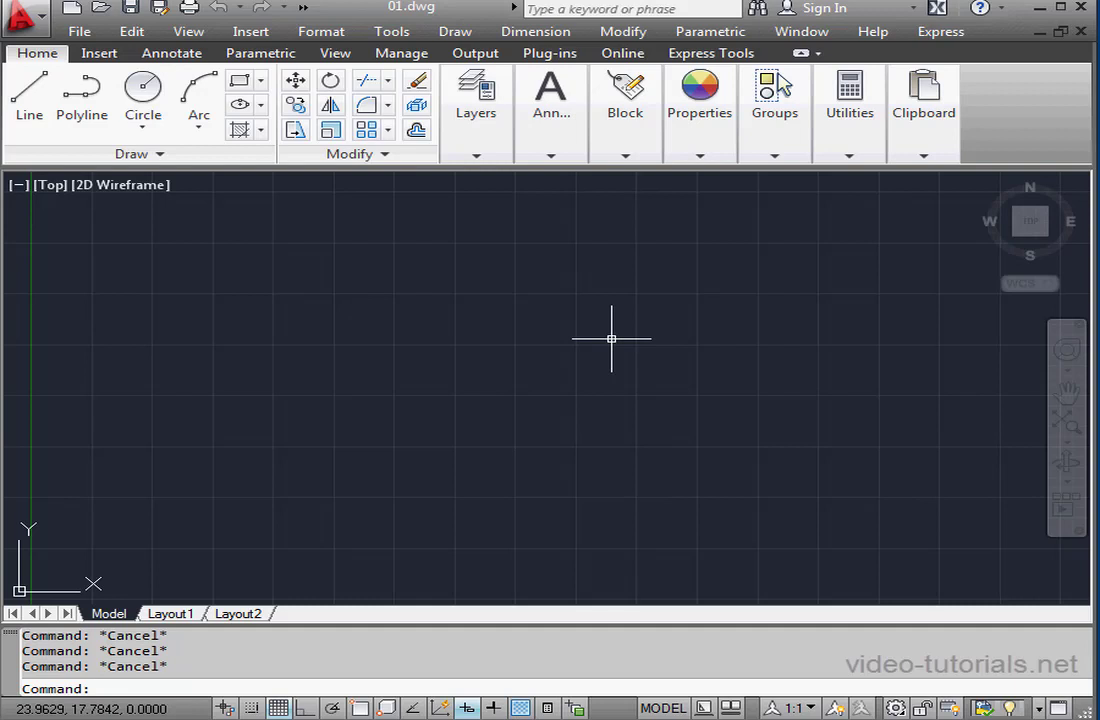
mouse_move(608, 338)
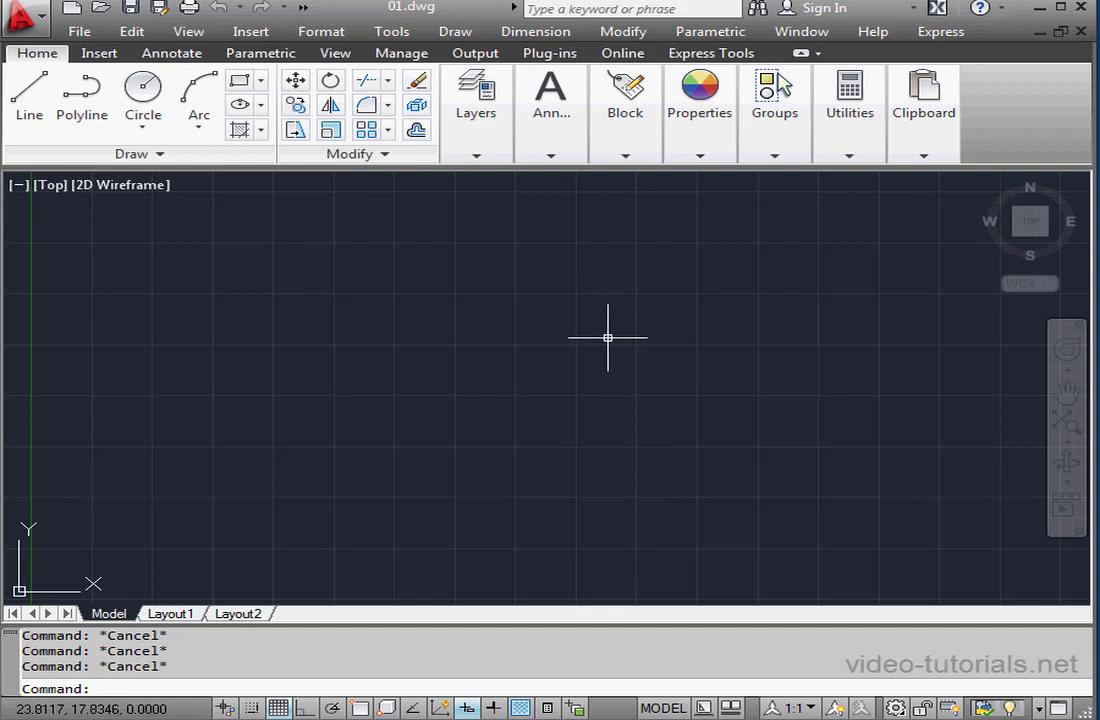
mouse_move(616, 325)
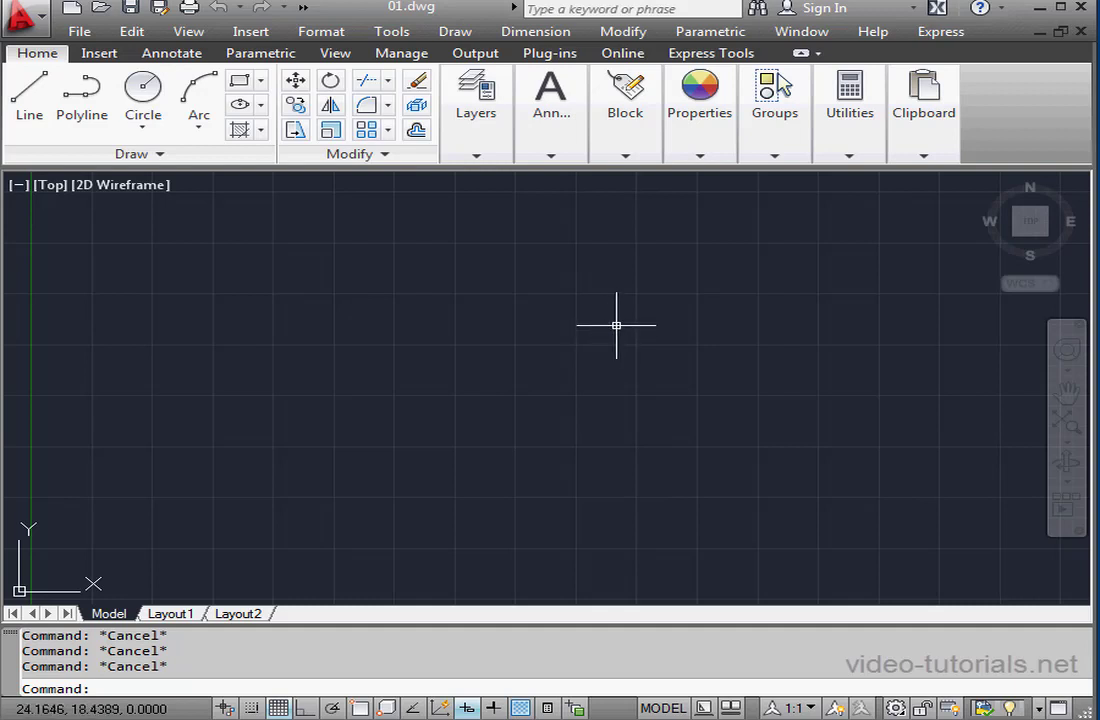
mouse_move(622, 329)
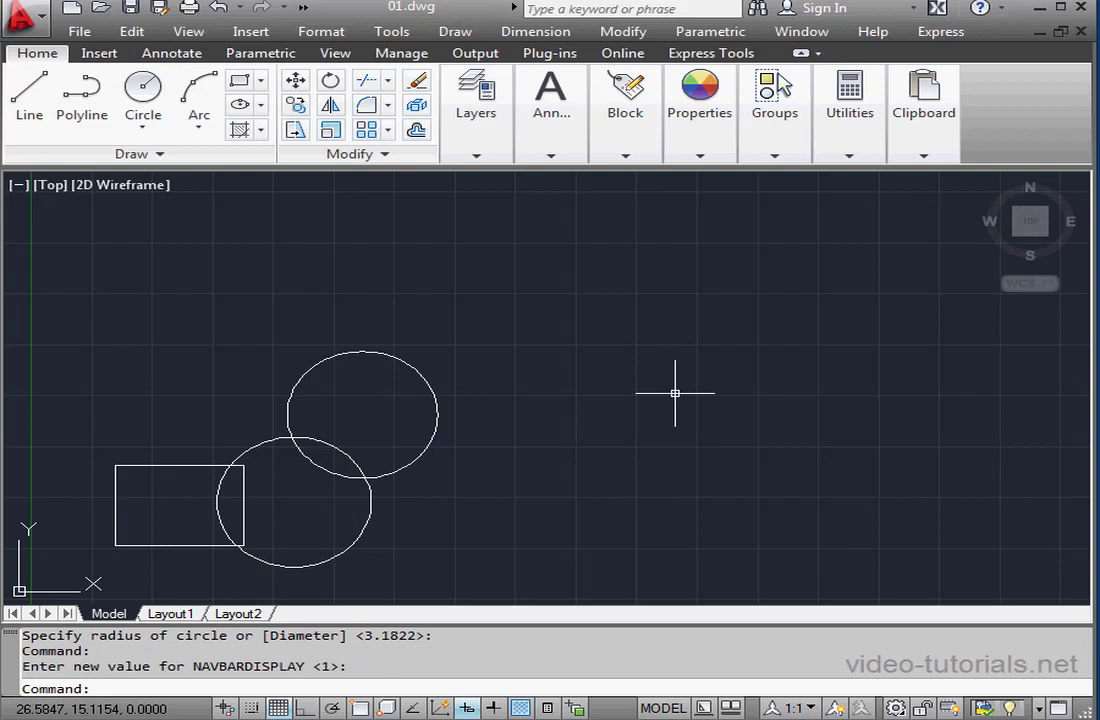
mouse_move(625, 395)
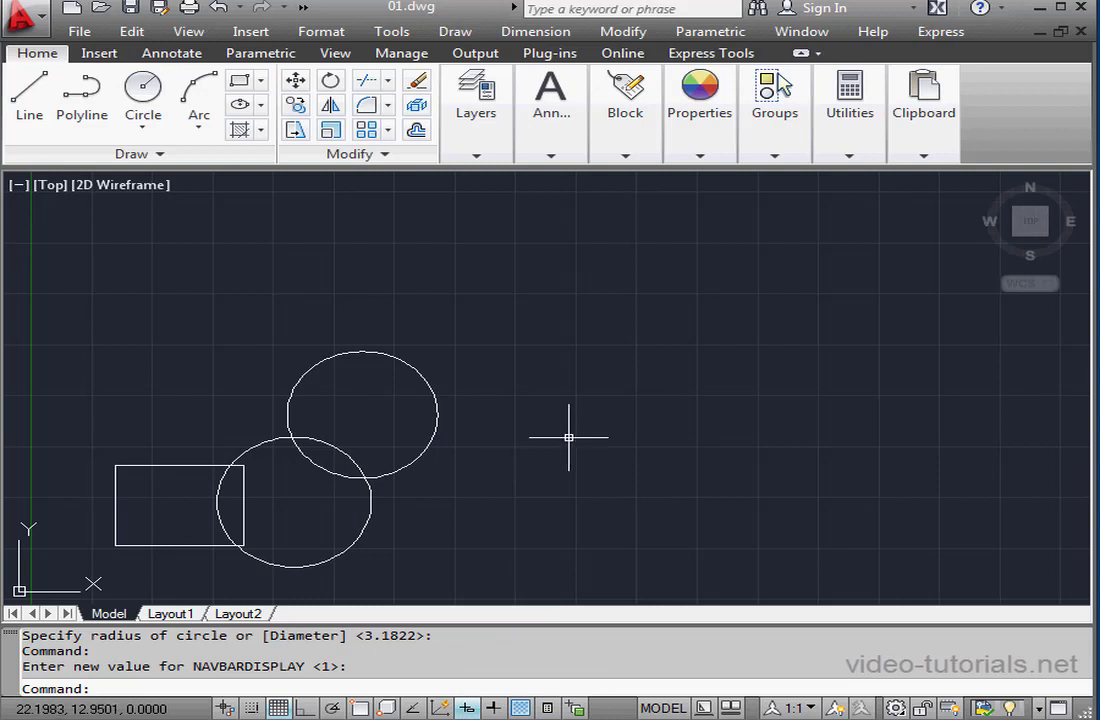
Turn the navigation bar display on with the NAVBAR command set to ON.
text(n)
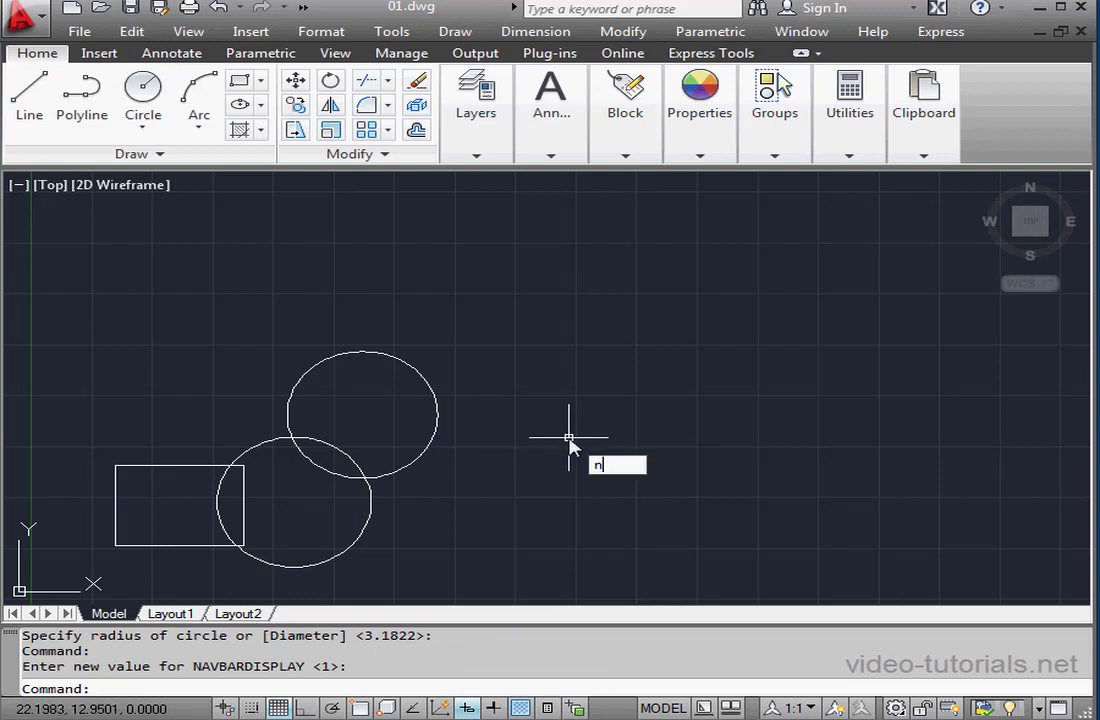
text(NAVBAR)
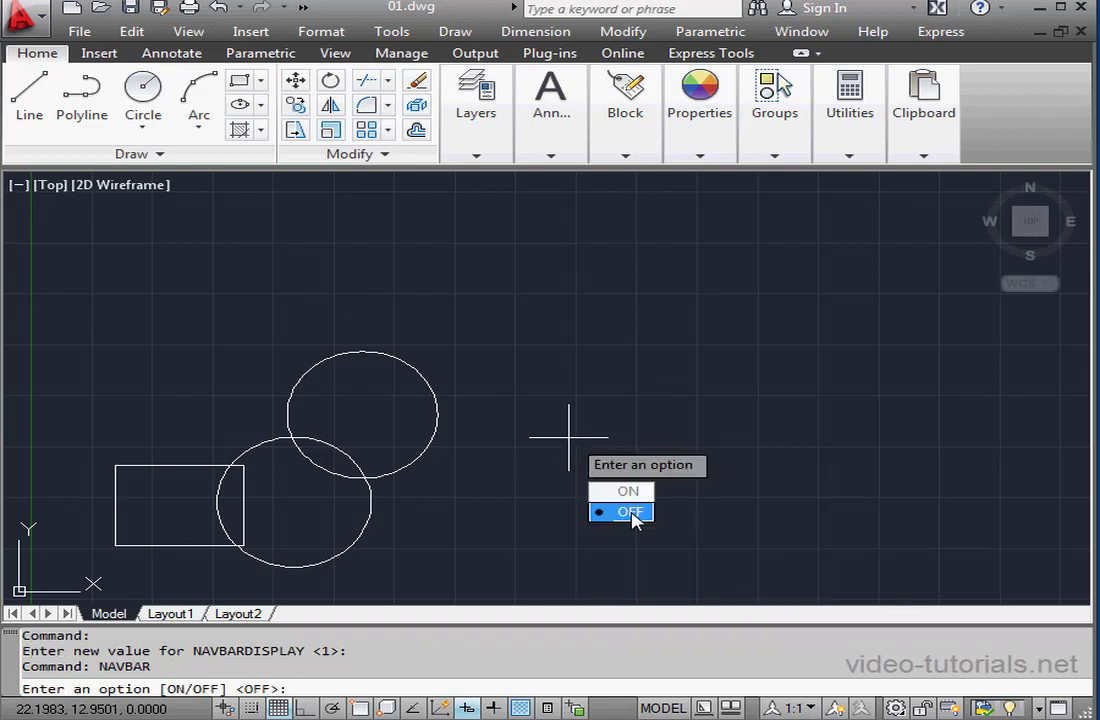
mouse_move(627, 491)
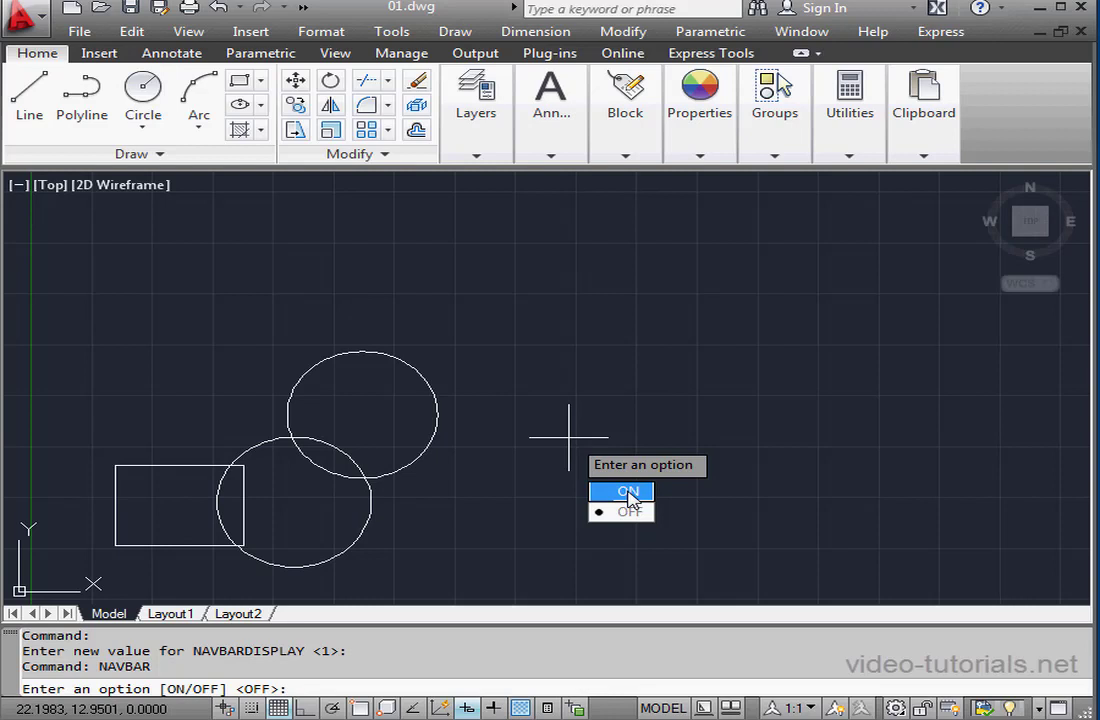
click(621, 491)
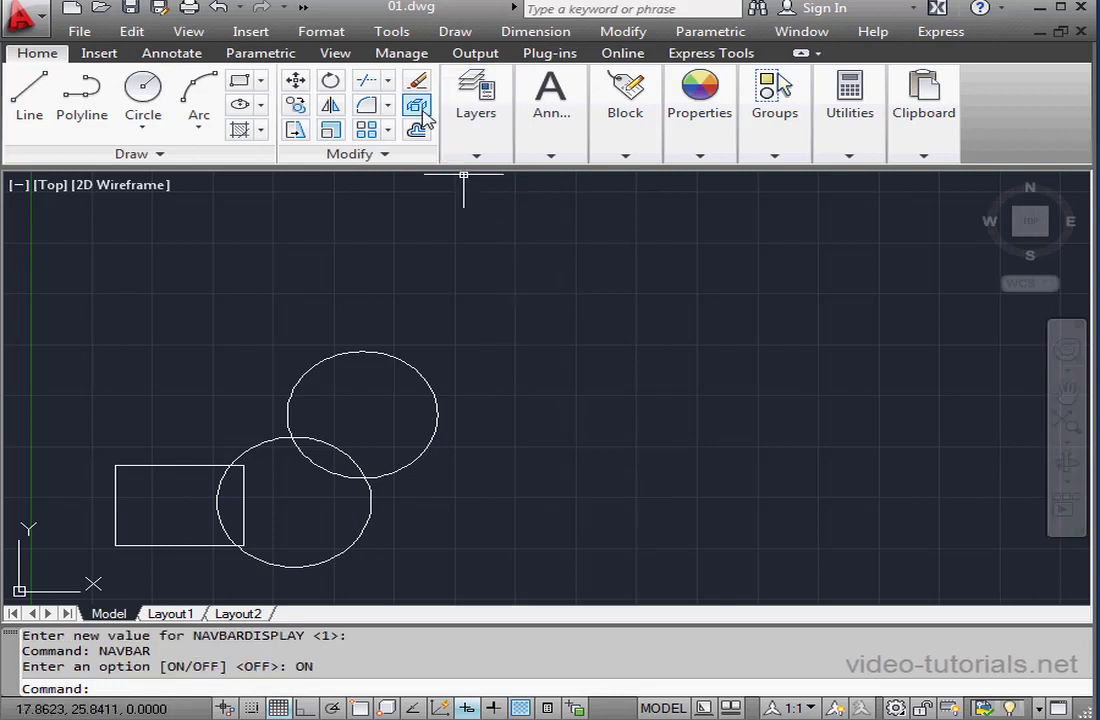
Show the View tab's navigation tools and the Windows panel's User Interface visibility options.
click(335, 53)
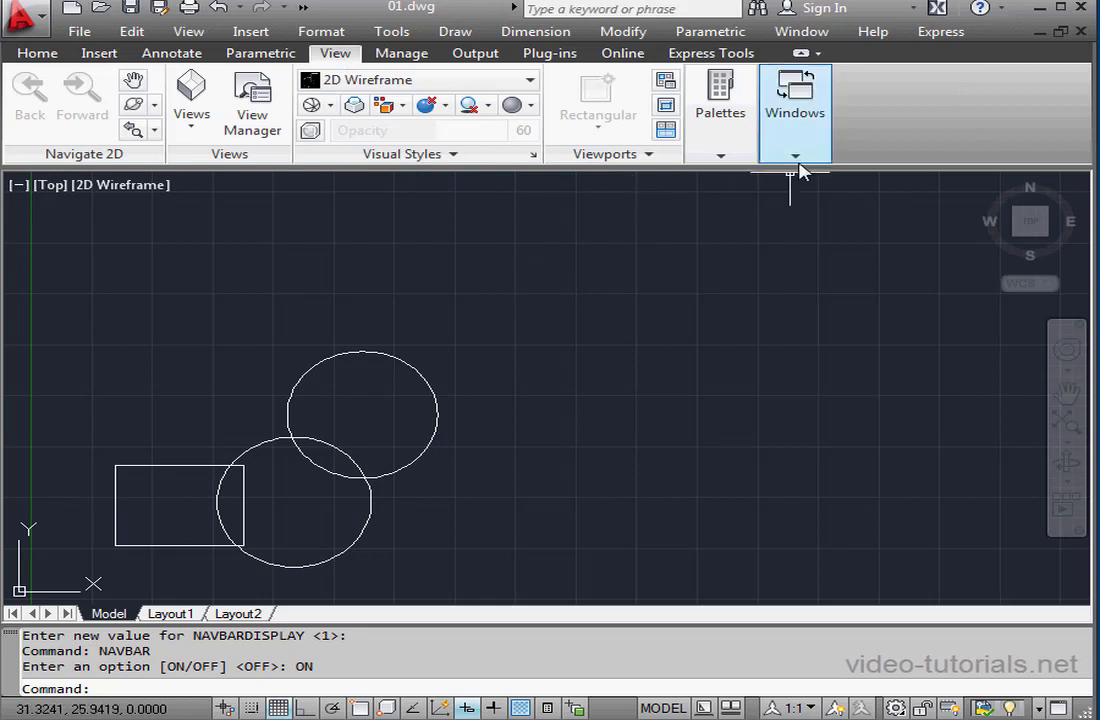
click(794, 112)
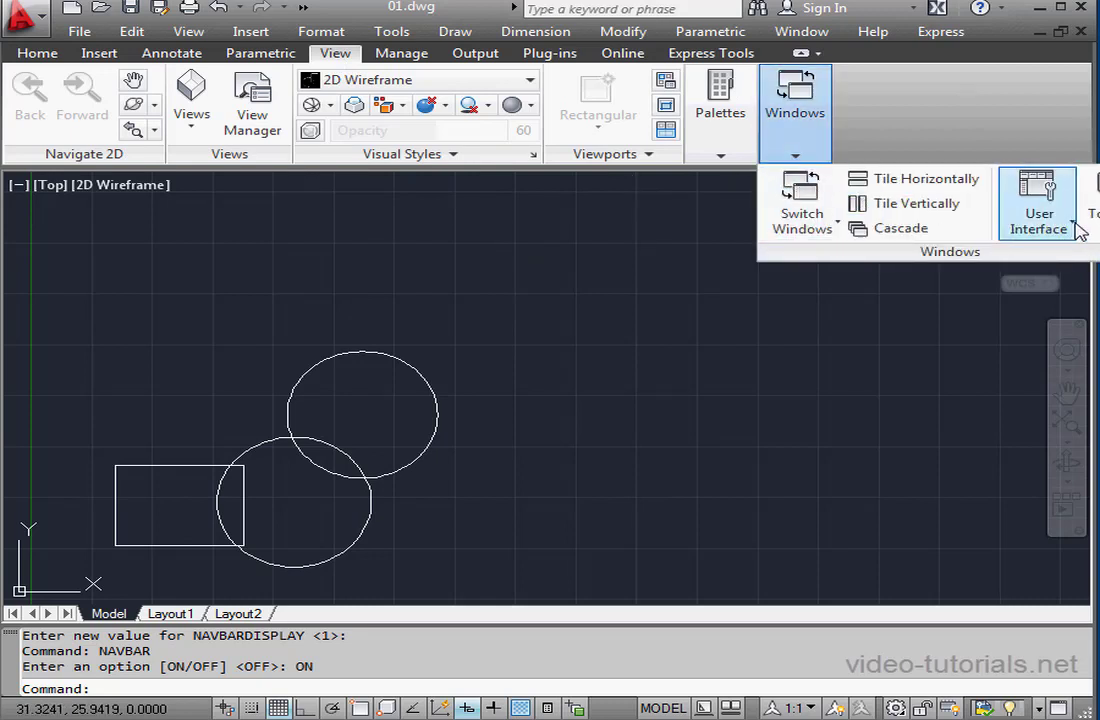
click(1038, 200)
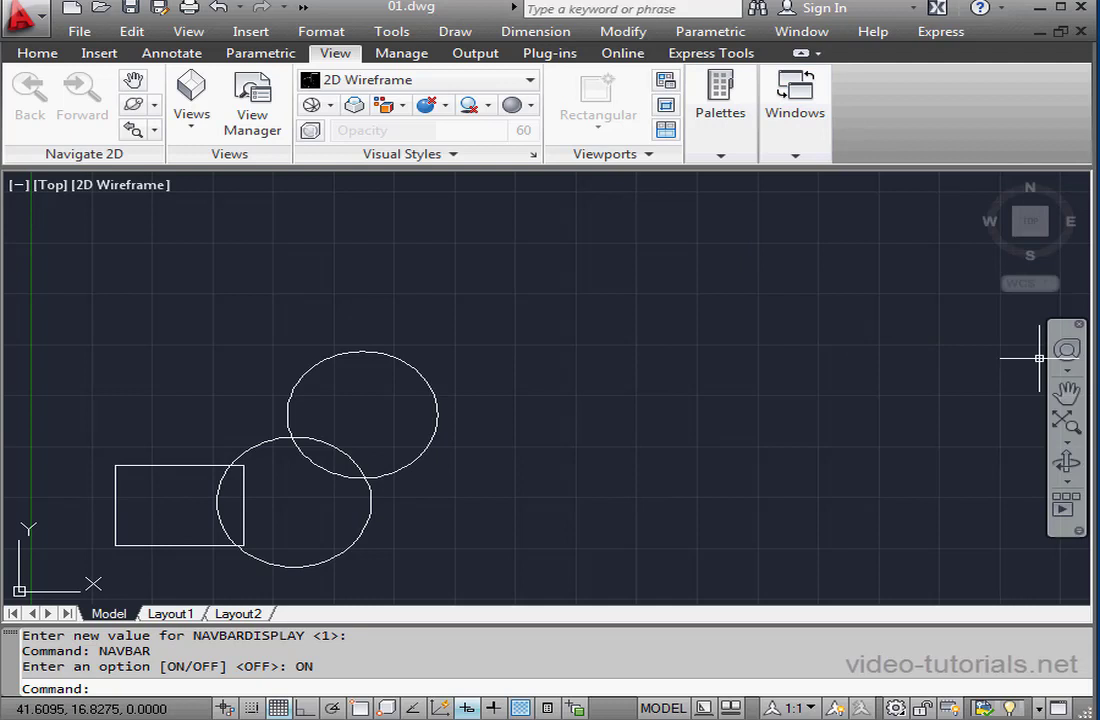
mouse_move(608, 337)
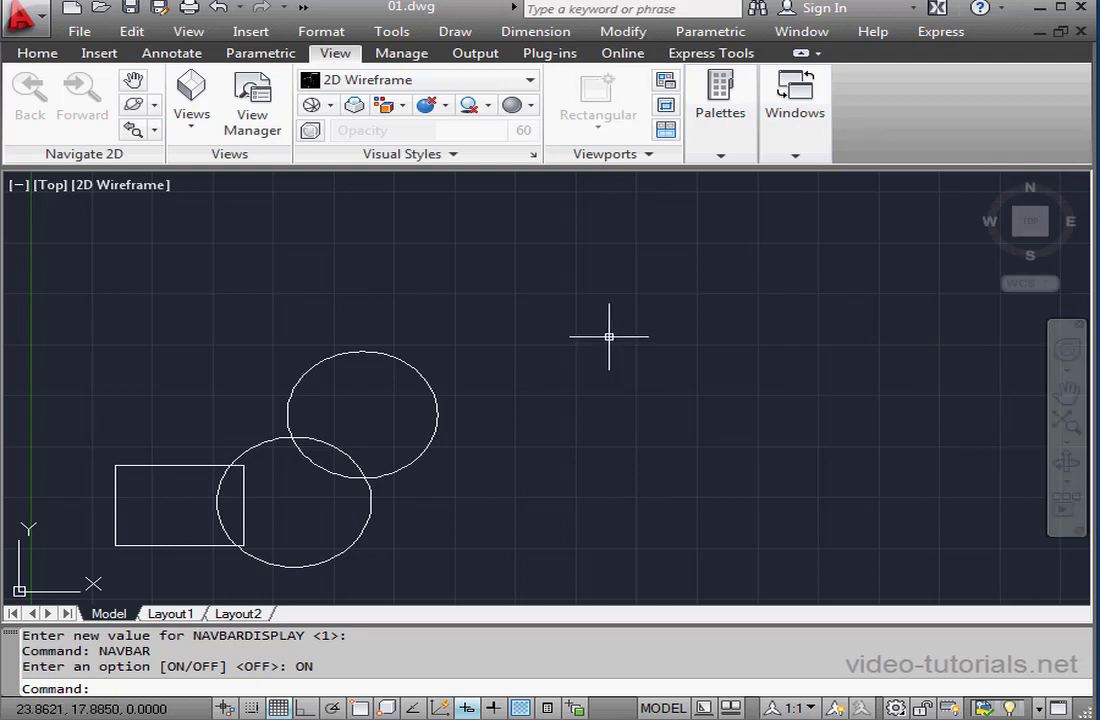
mouse_move(575, 299)
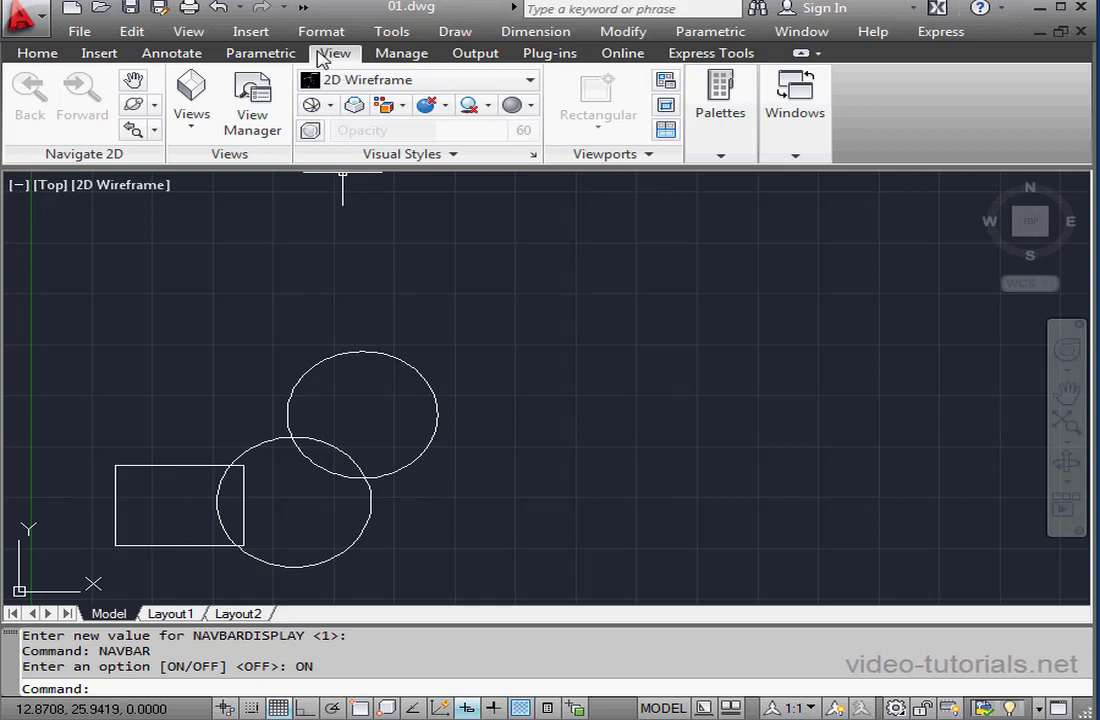
mouse_move(315, 62)
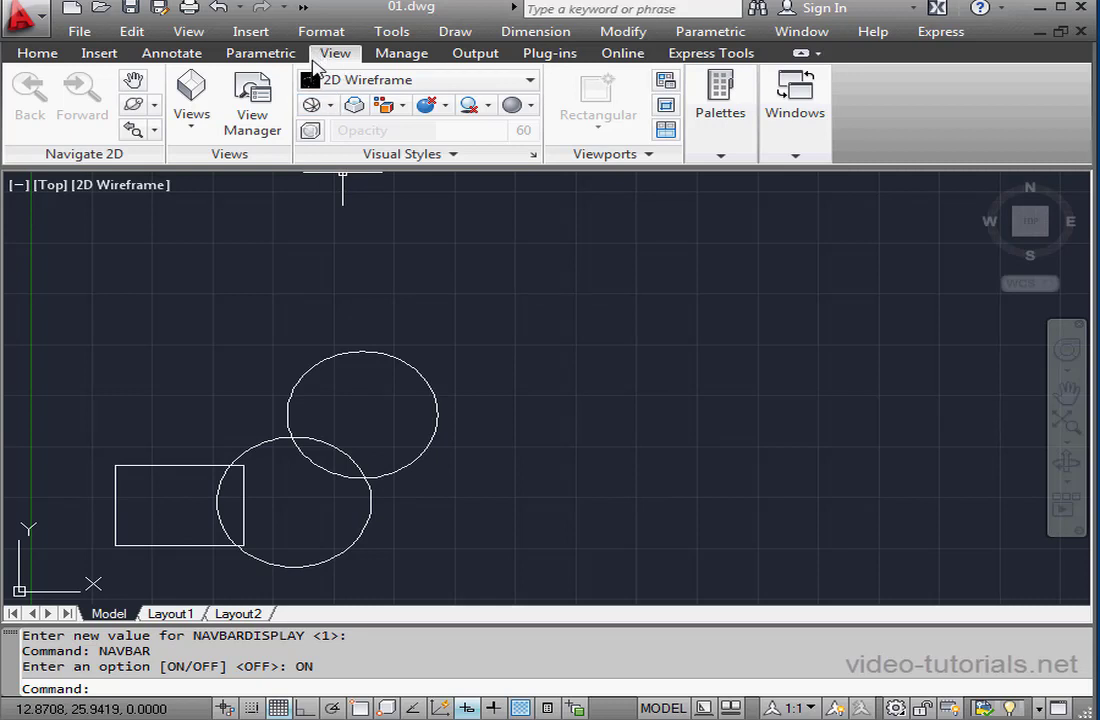
mouse_move(133, 85)
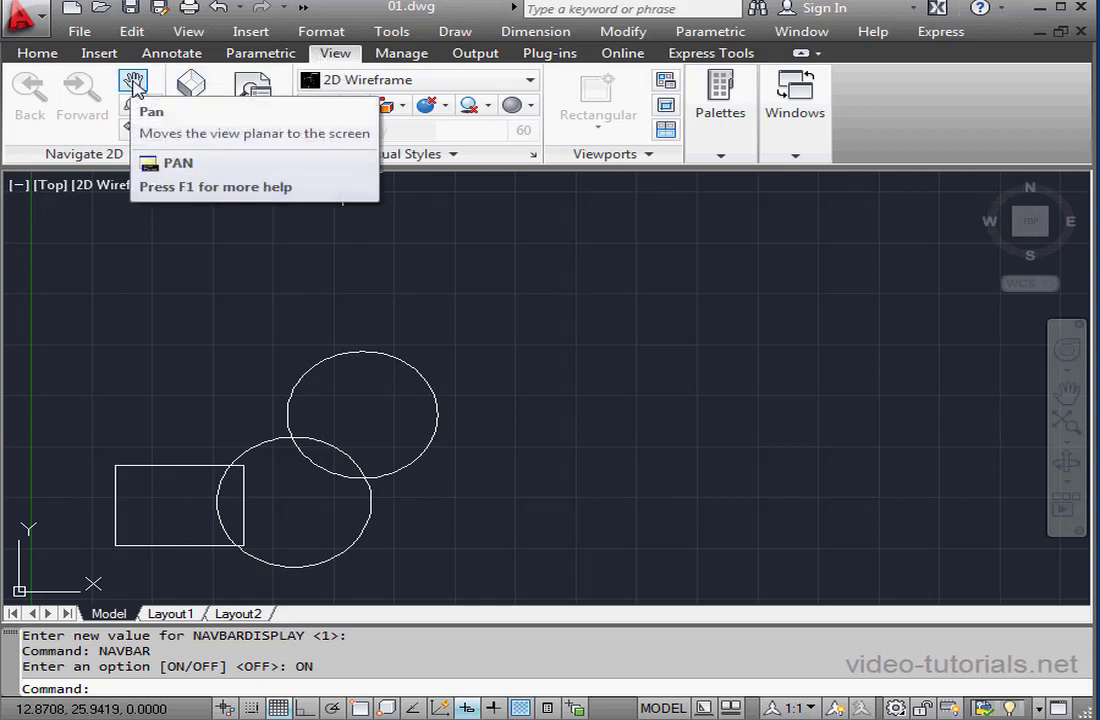
mouse_move(118, 135)
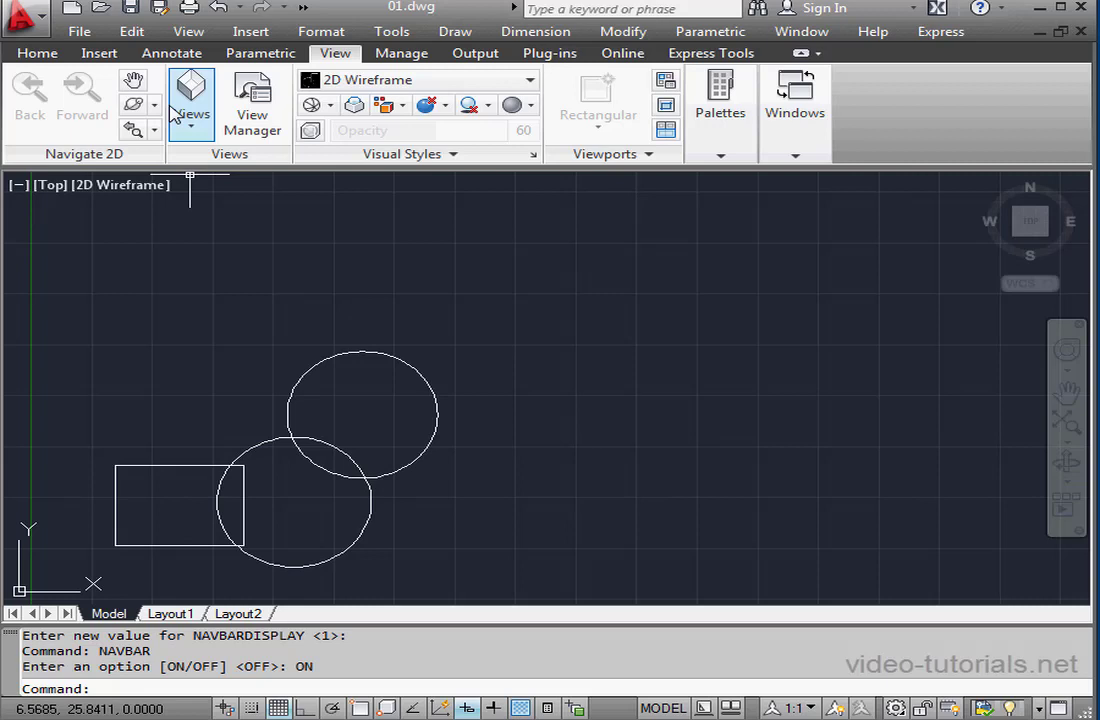
click(188, 31)
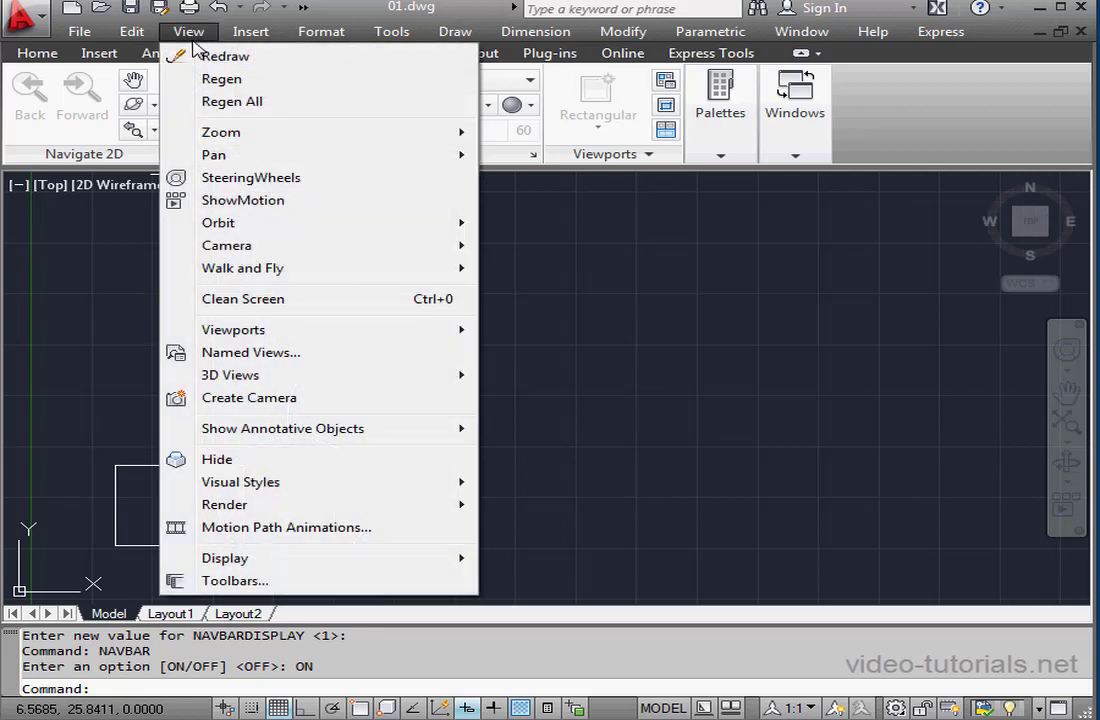
mouse_move(250, 177)
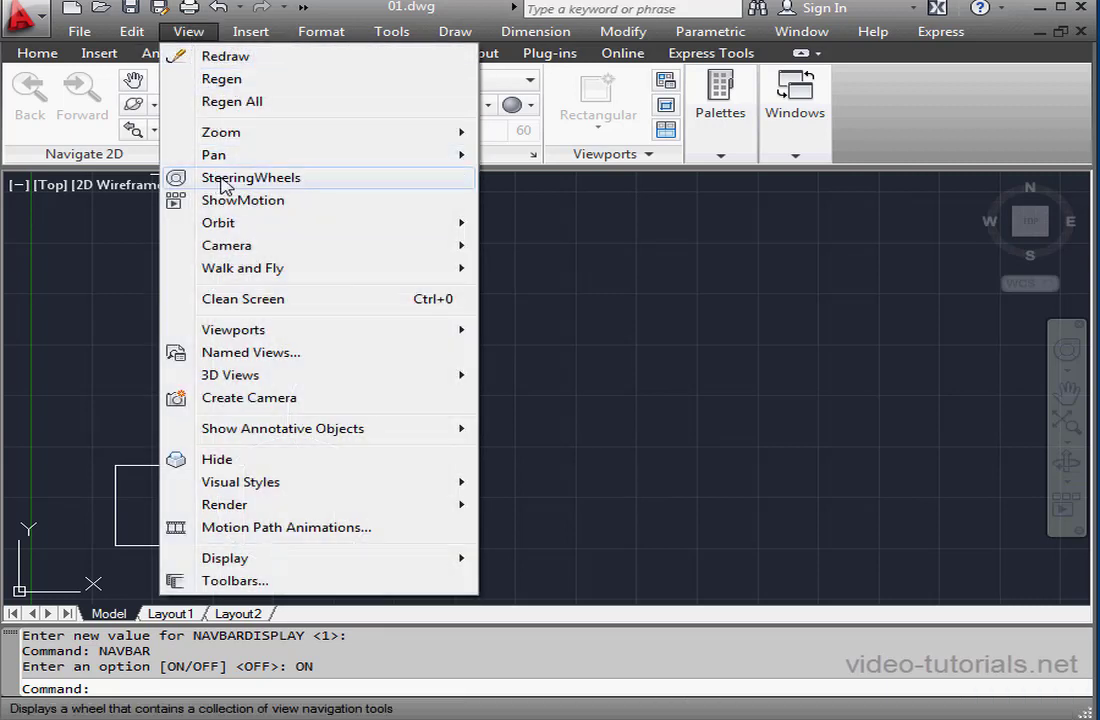
mouse_move(242, 200)
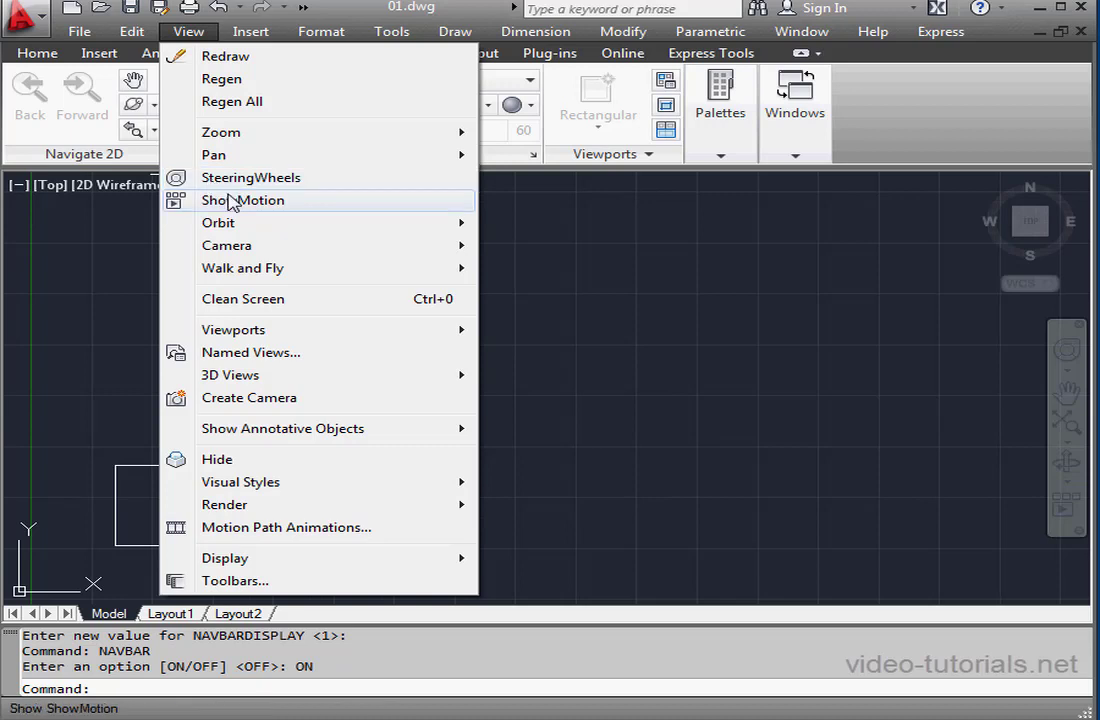
mouse_move(283, 210)
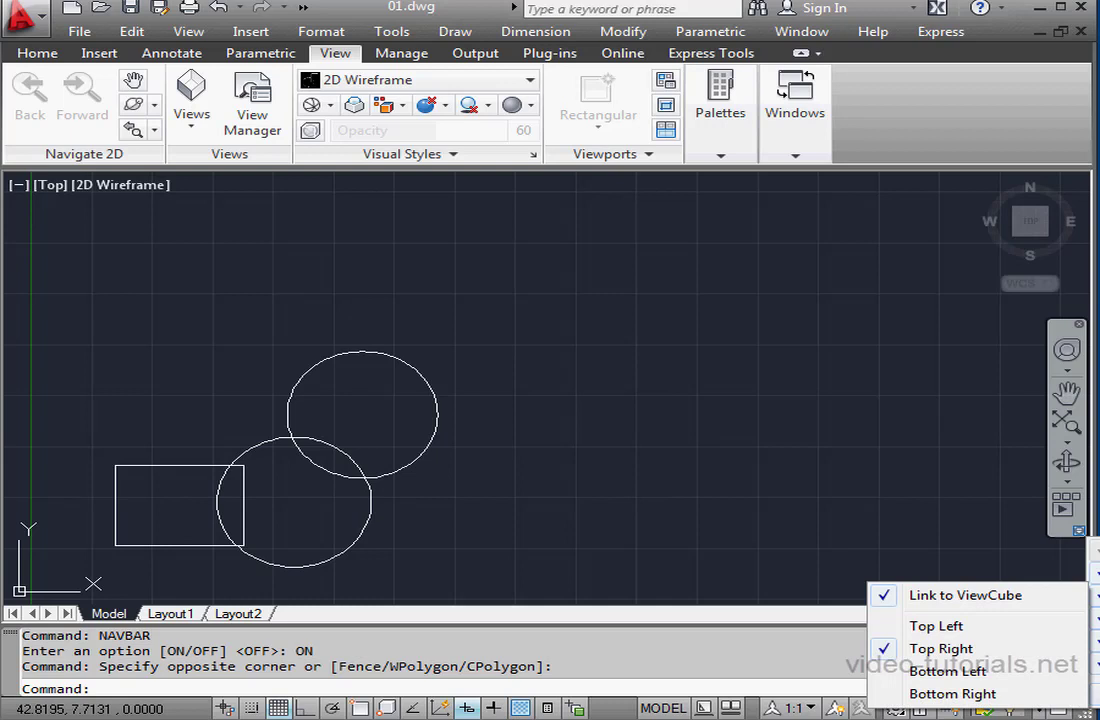
Dock the navigation bar at the top left and show its docking-position menu.
click(935, 625)
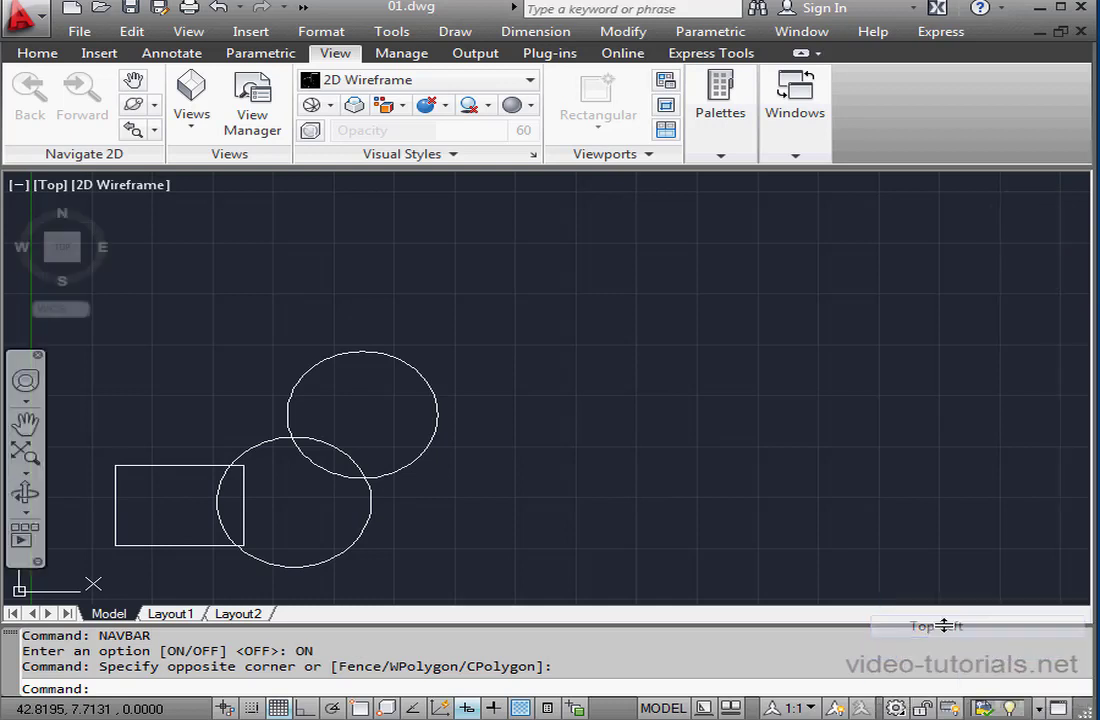
mouse_move(108, 413)
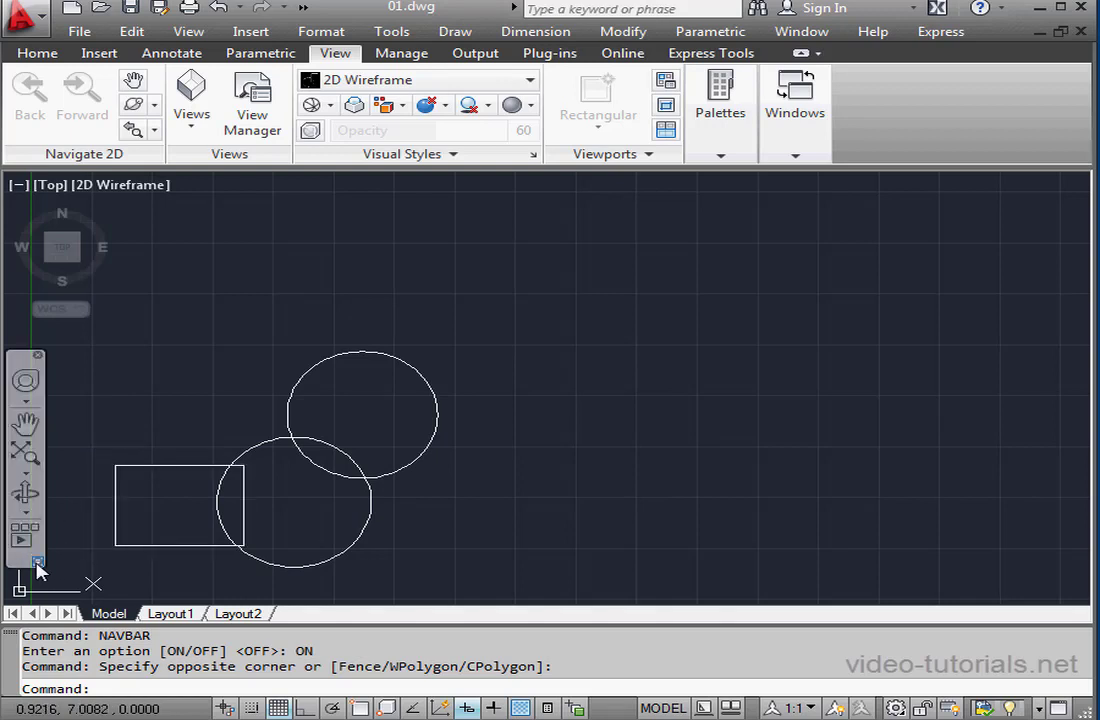
click(38, 562)
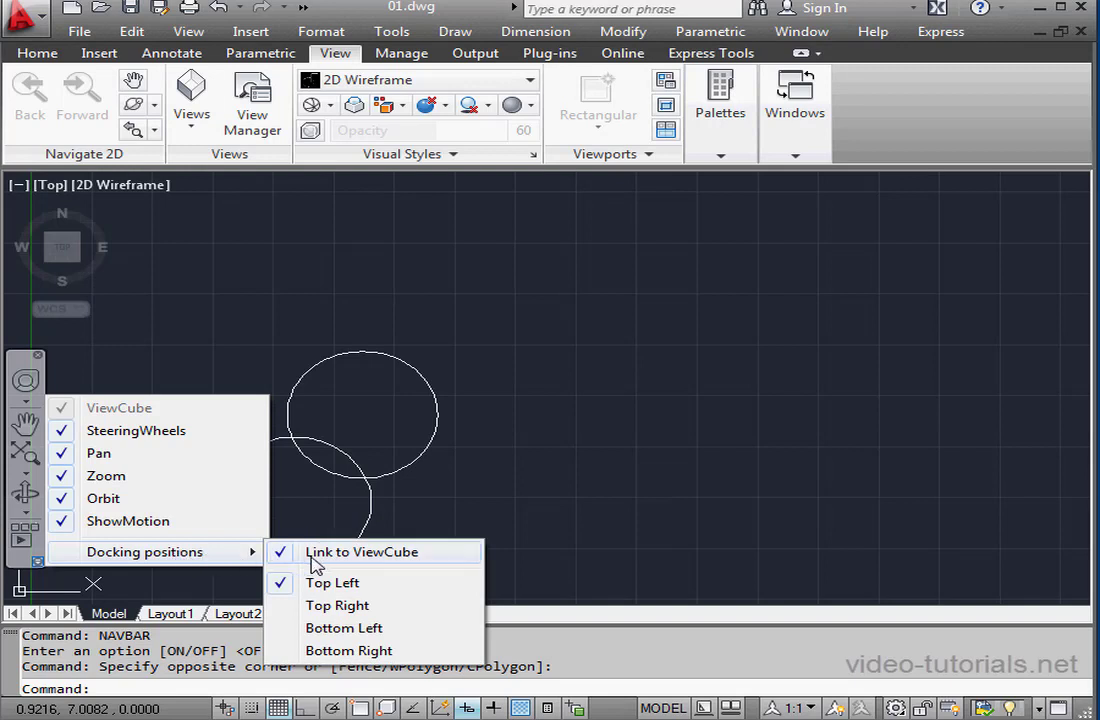
mouse_move(330, 557)
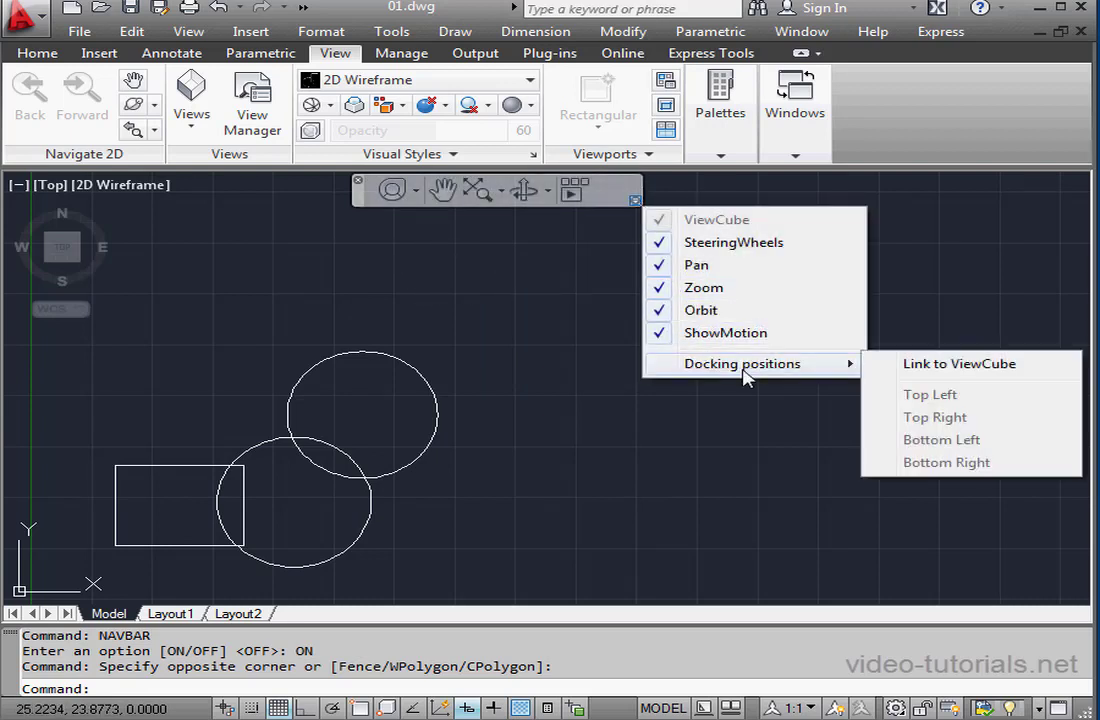
mouse_move(941, 439)
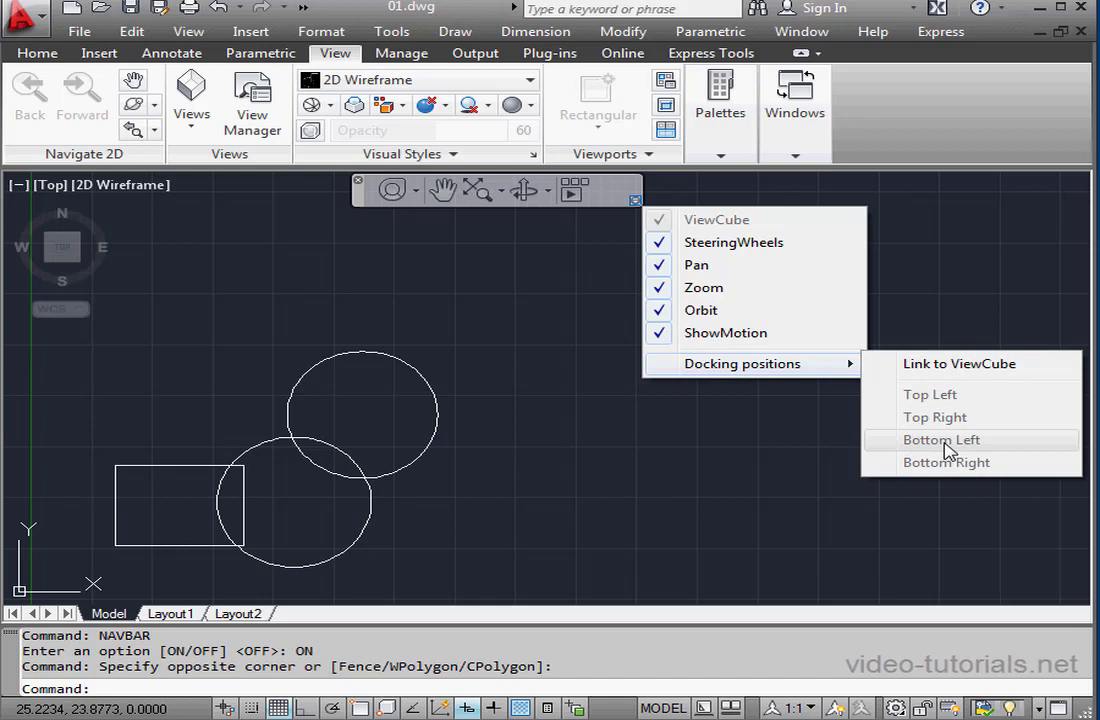
mouse_move(575, 290)
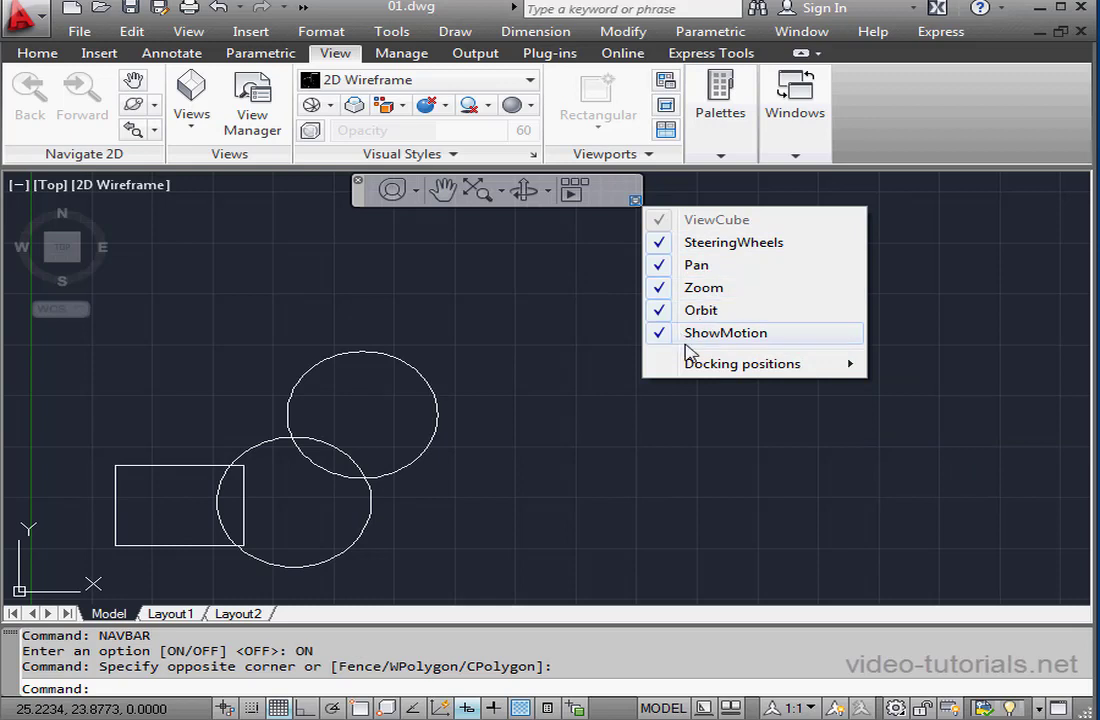
mouse_move(710, 345)
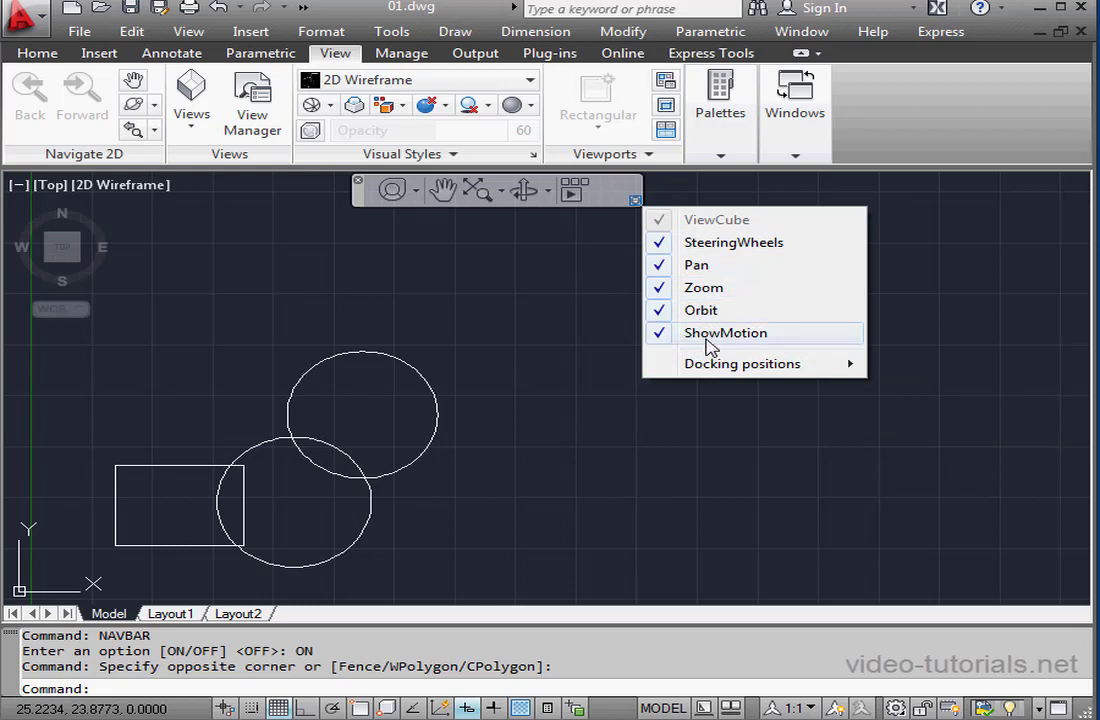
mouse_move(707, 337)
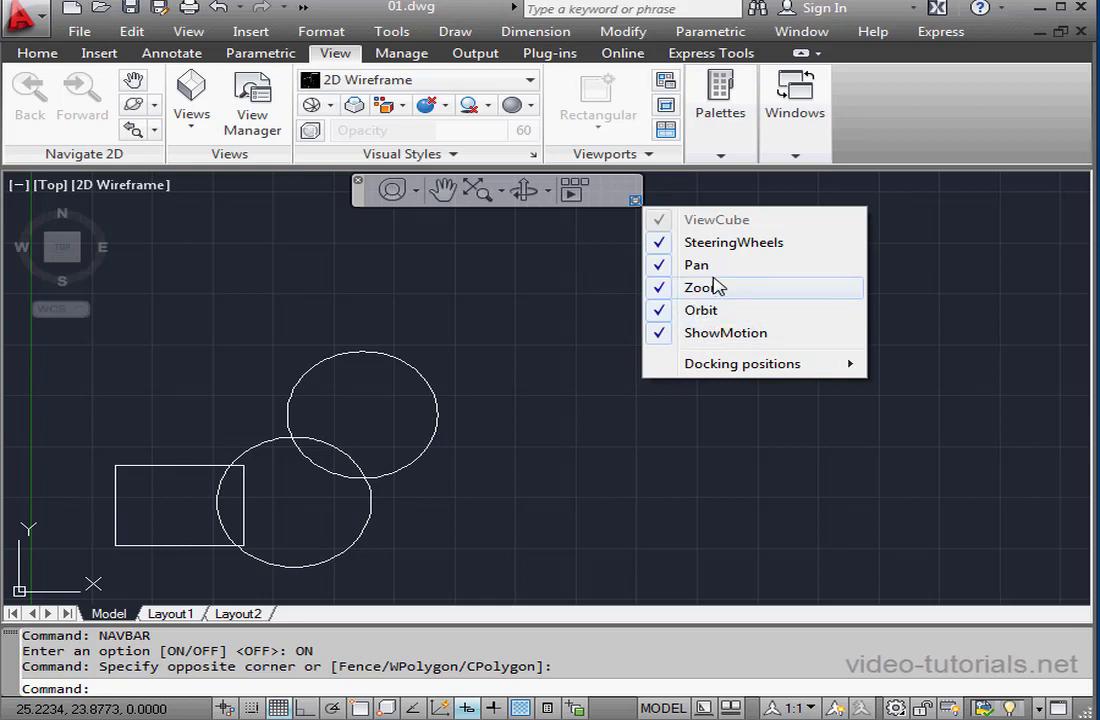
mouse_move(590, 258)
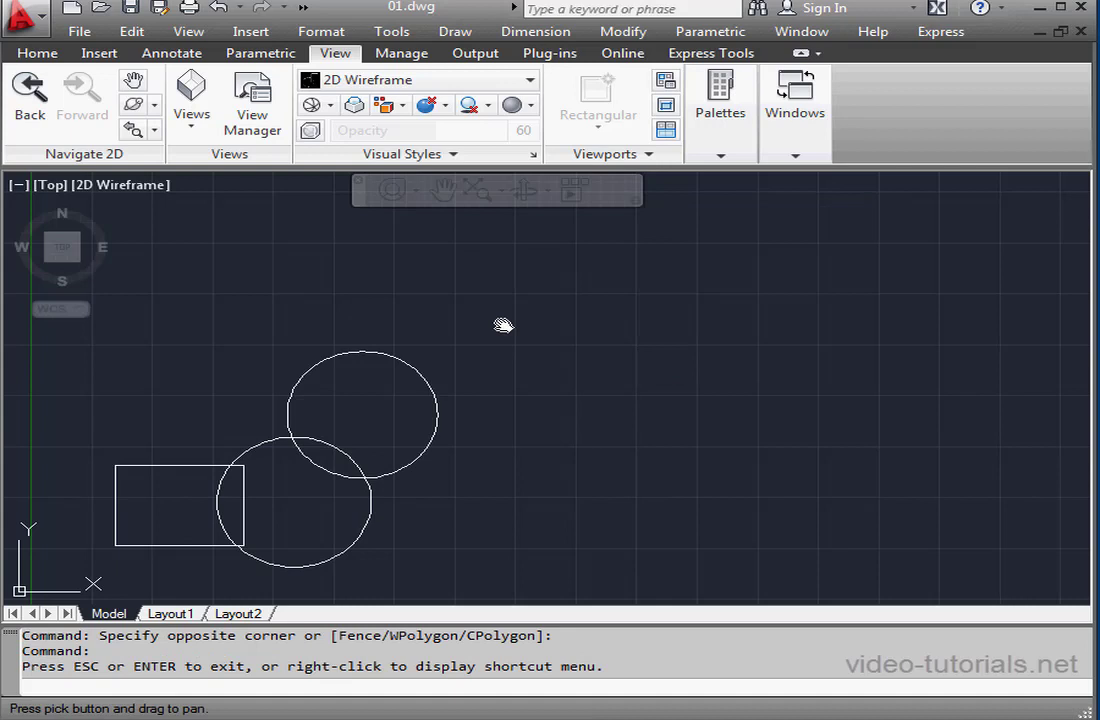
mouse_move(427, 373)
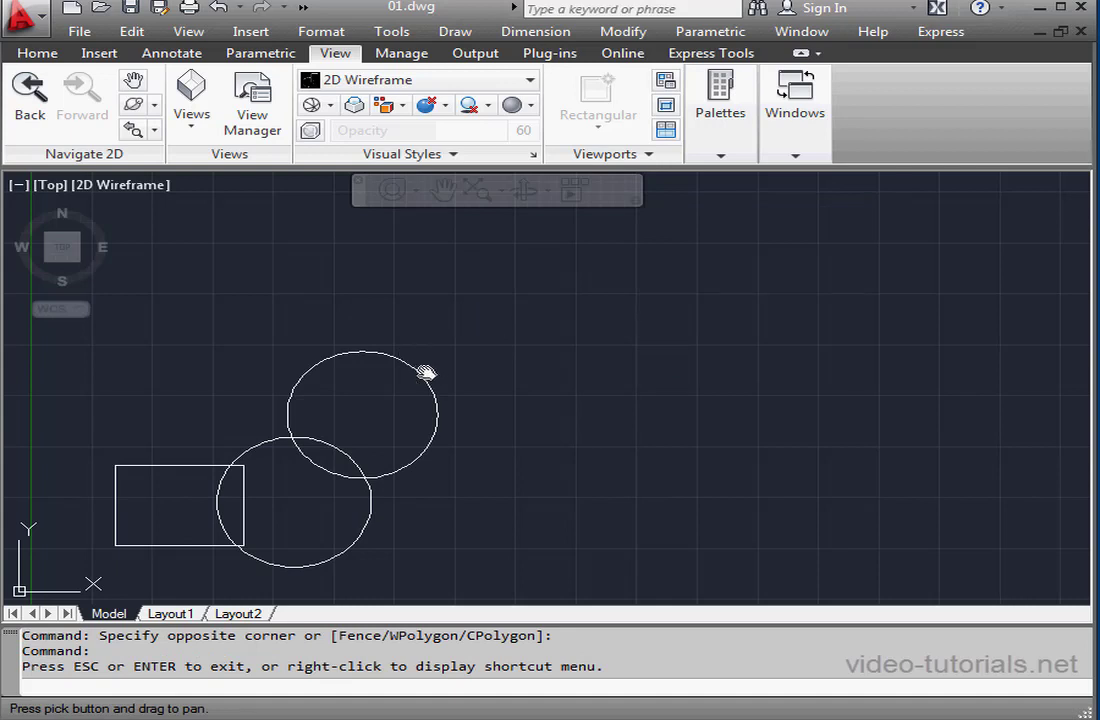
Pan the drawing so the rectangle and circles shift up and right, then exit Pan.
drag(425, 375, 505, 410)
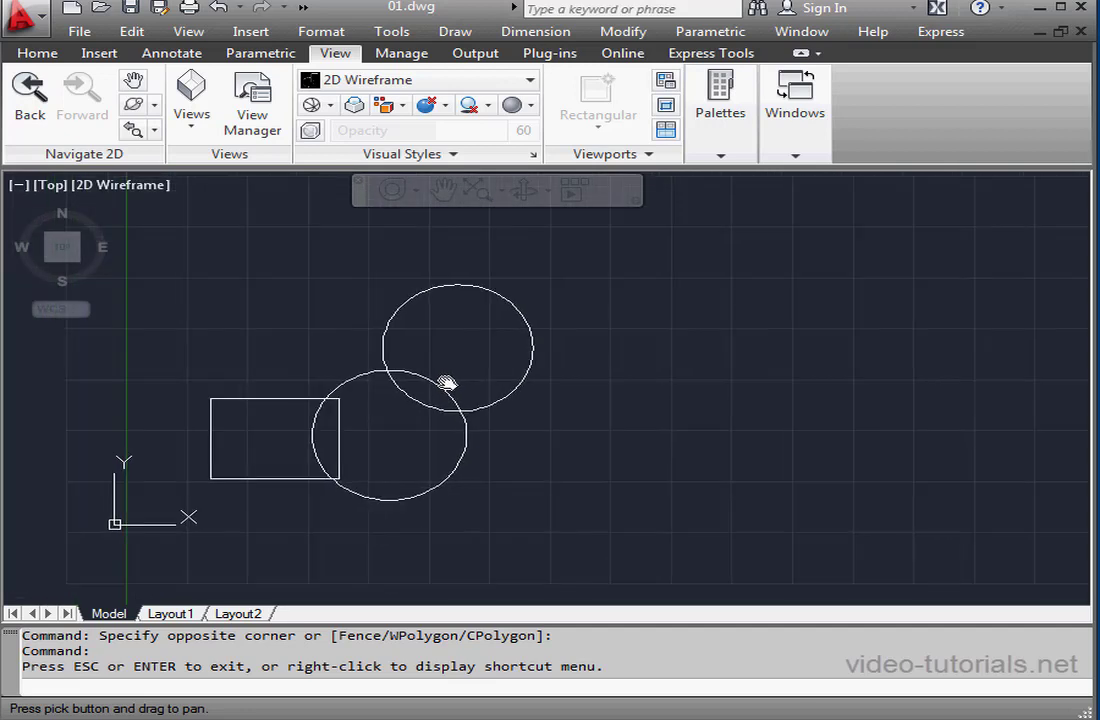
drag(448, 385, 473, 371)
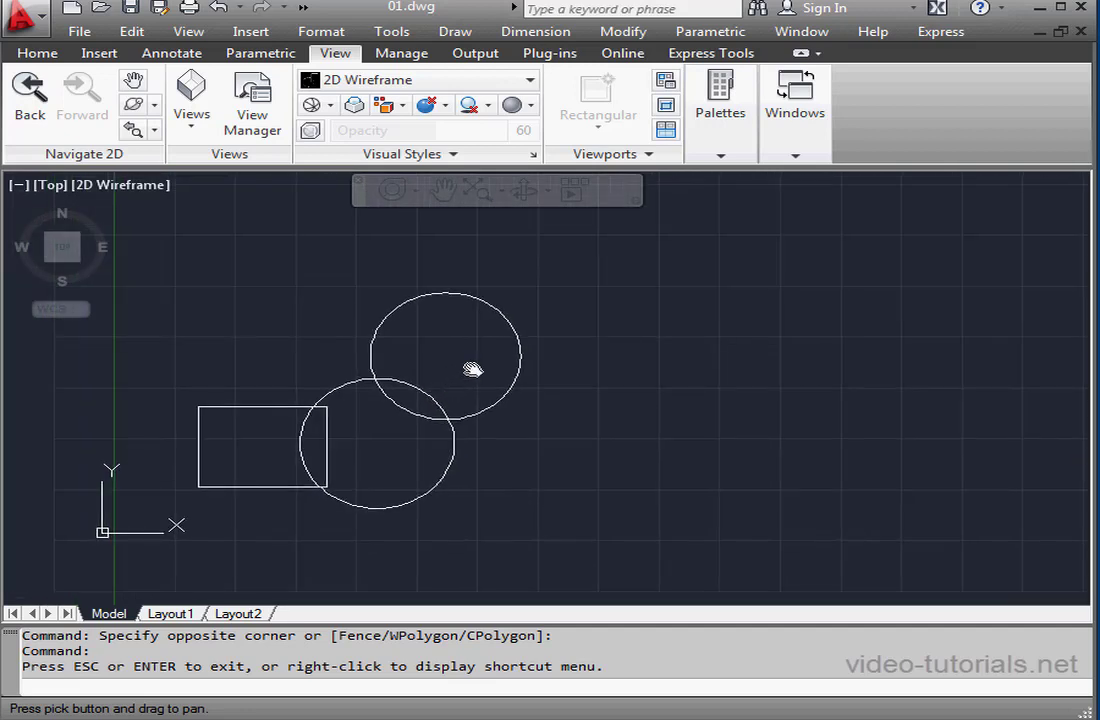
mouse_move(446, 361)
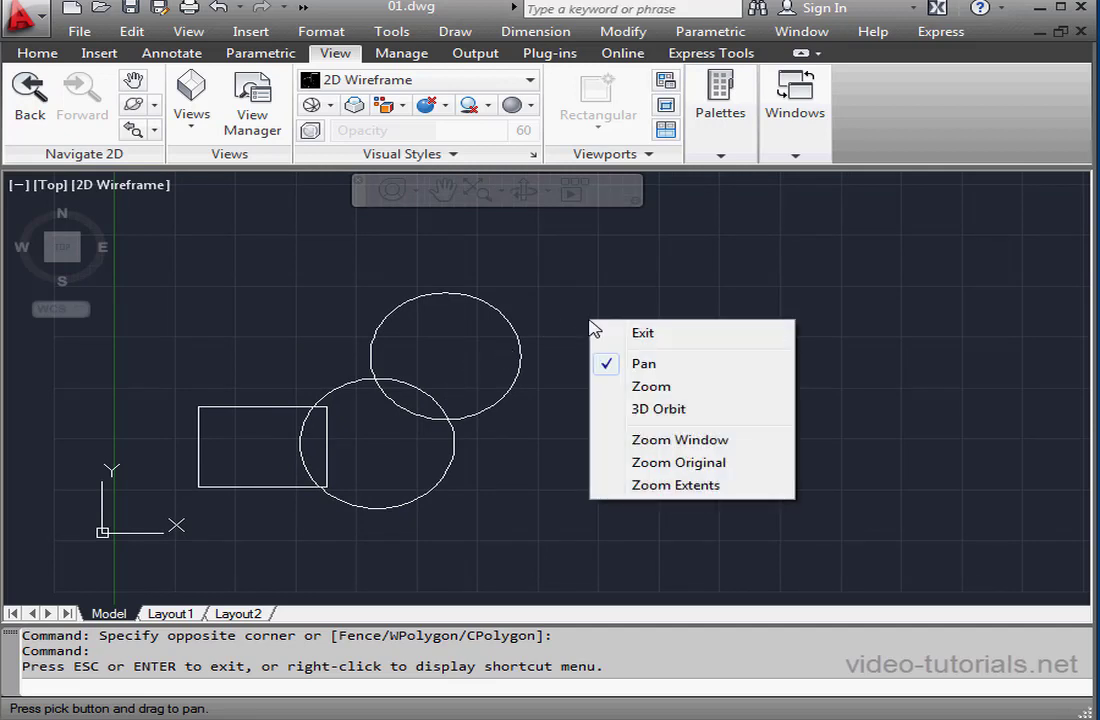
mouse_move(655, 332)
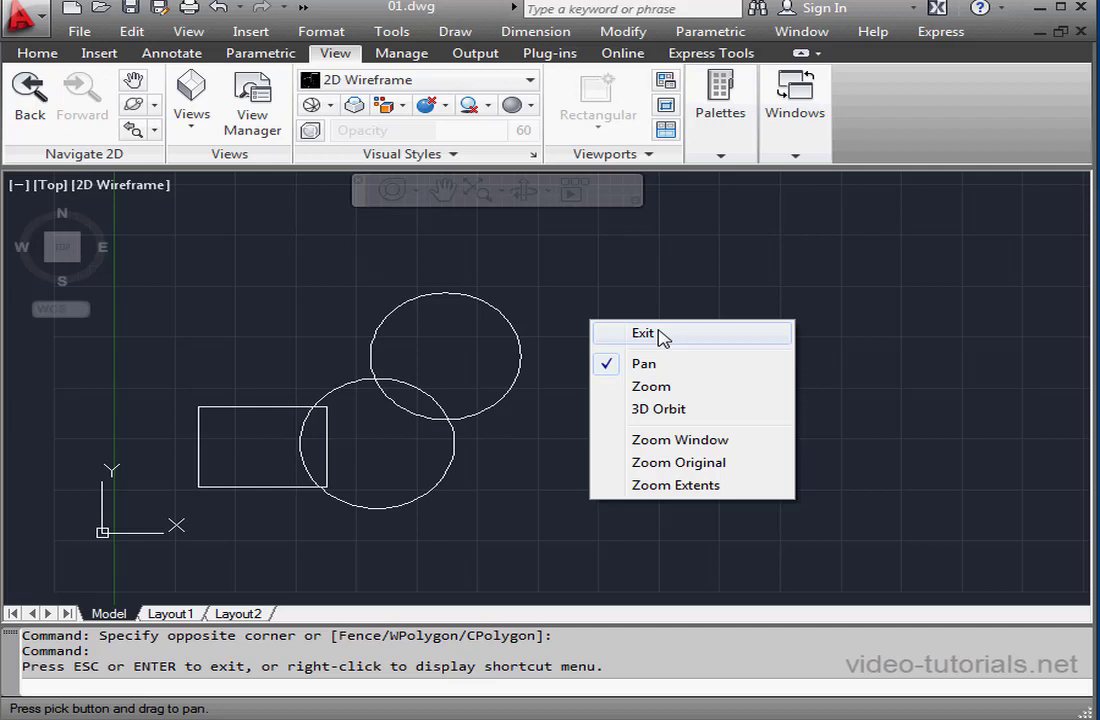
mouse_move(678, 409)
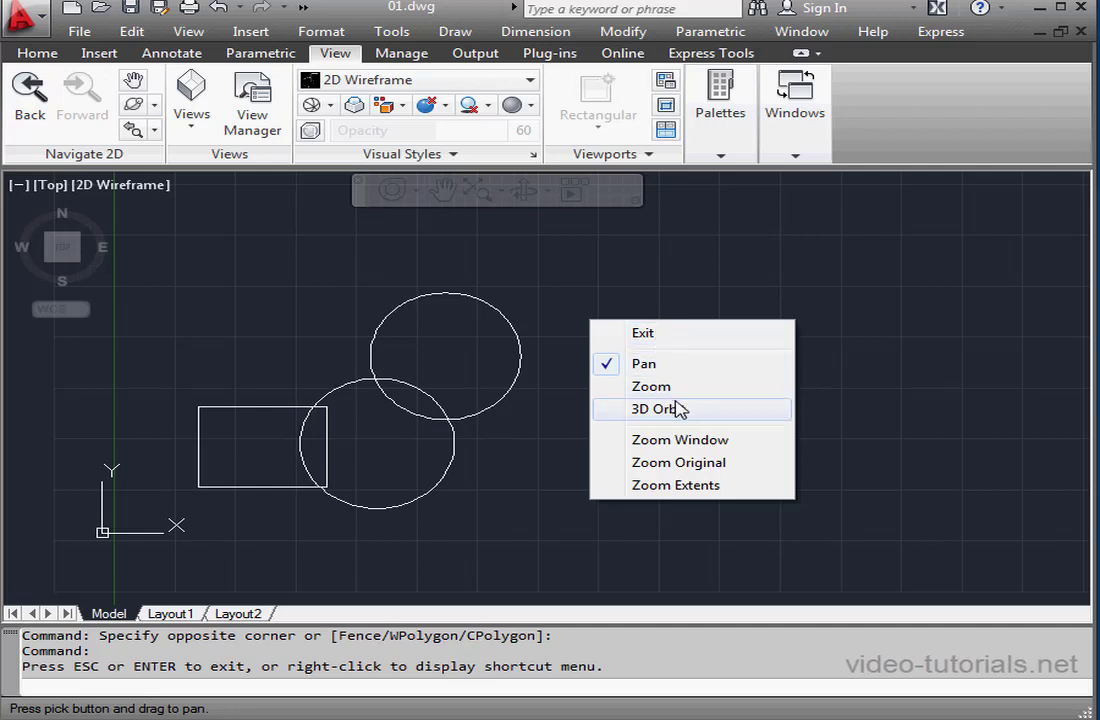
mouse_move(651, 387)
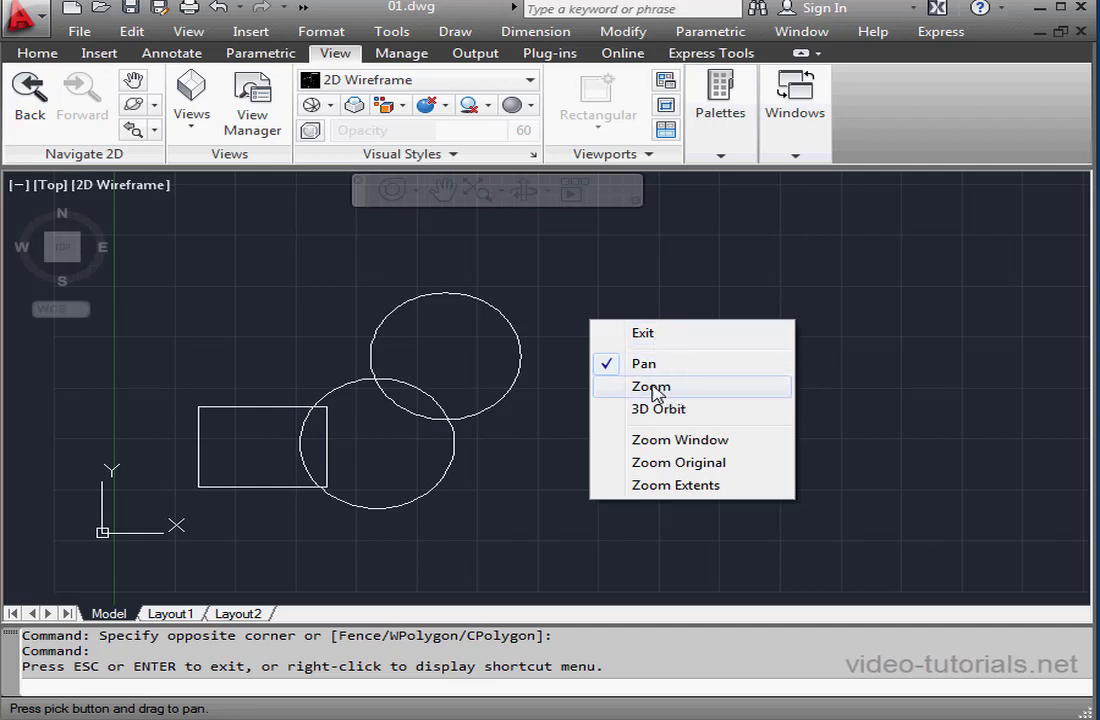
mouse_move(650, 333)
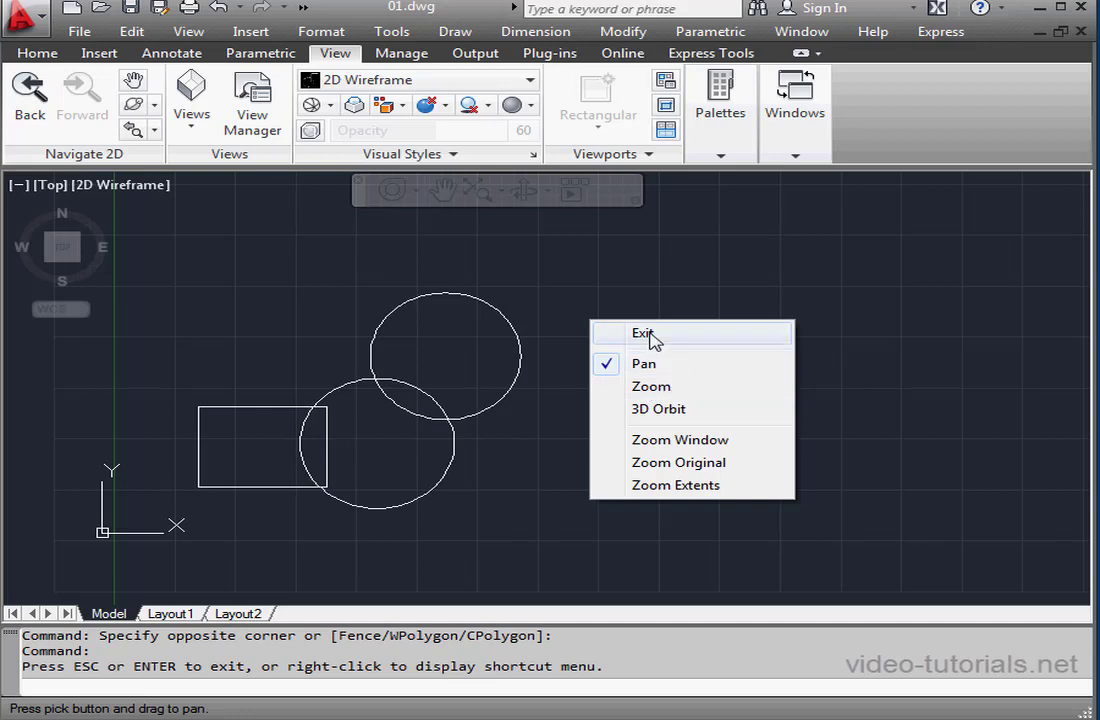
click(643, 333)
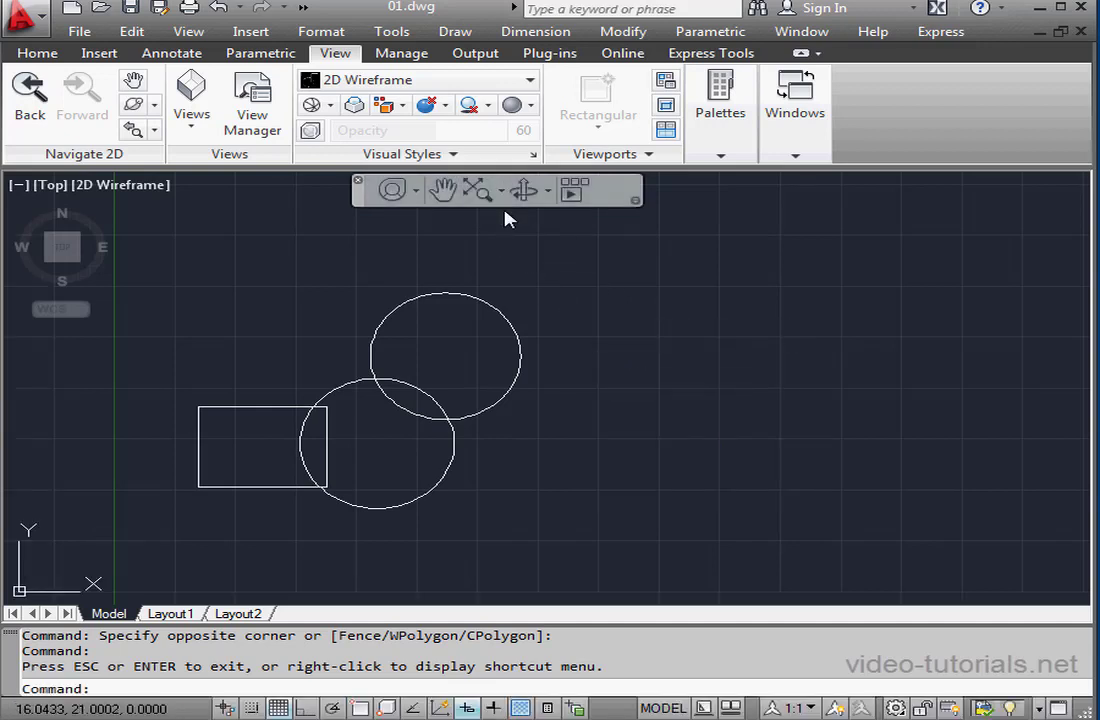
Zoom Window in on the rectangle and circles.
click(500, 190)
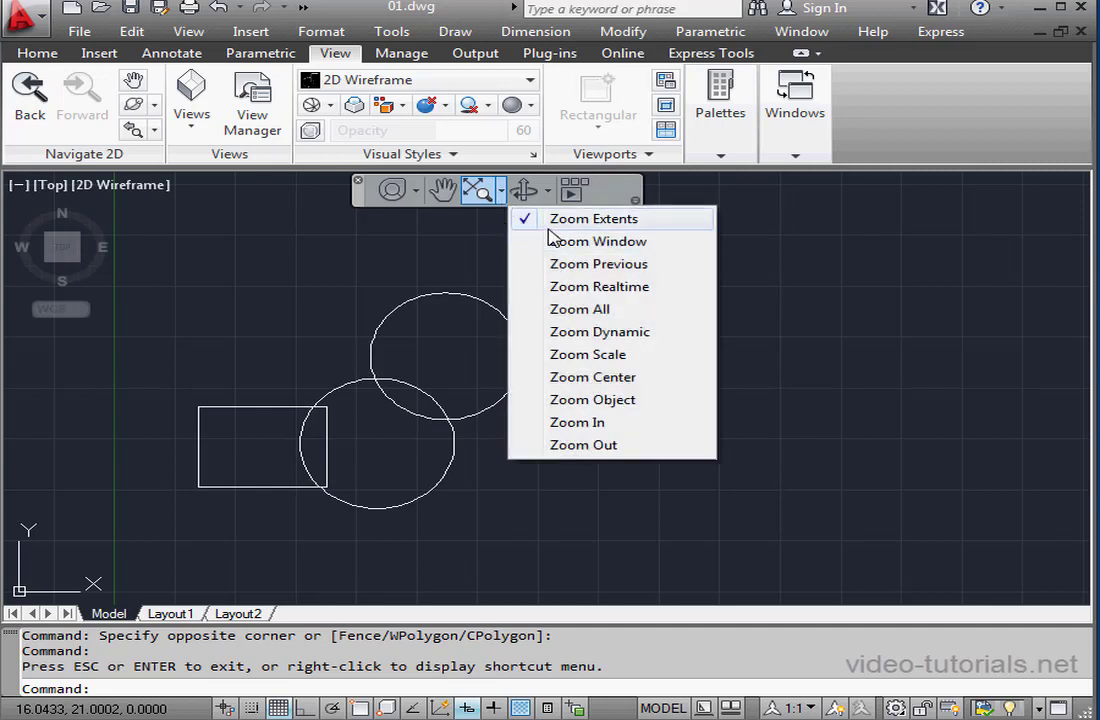
mouse_move(597, 241)
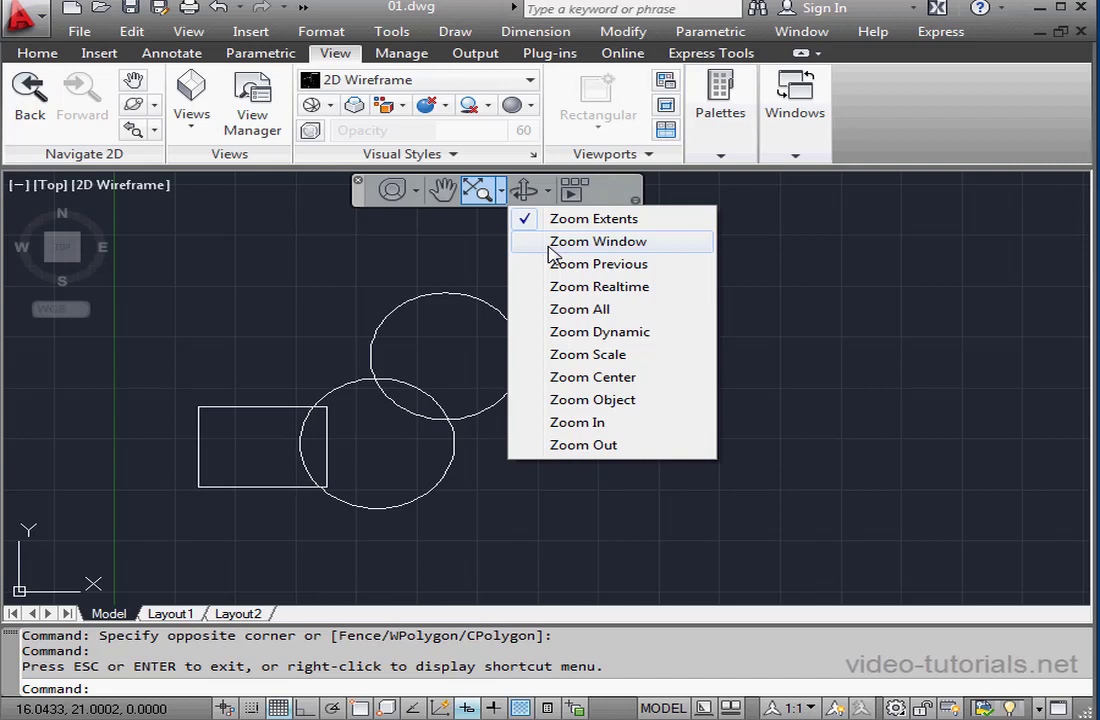
click(597, 241)
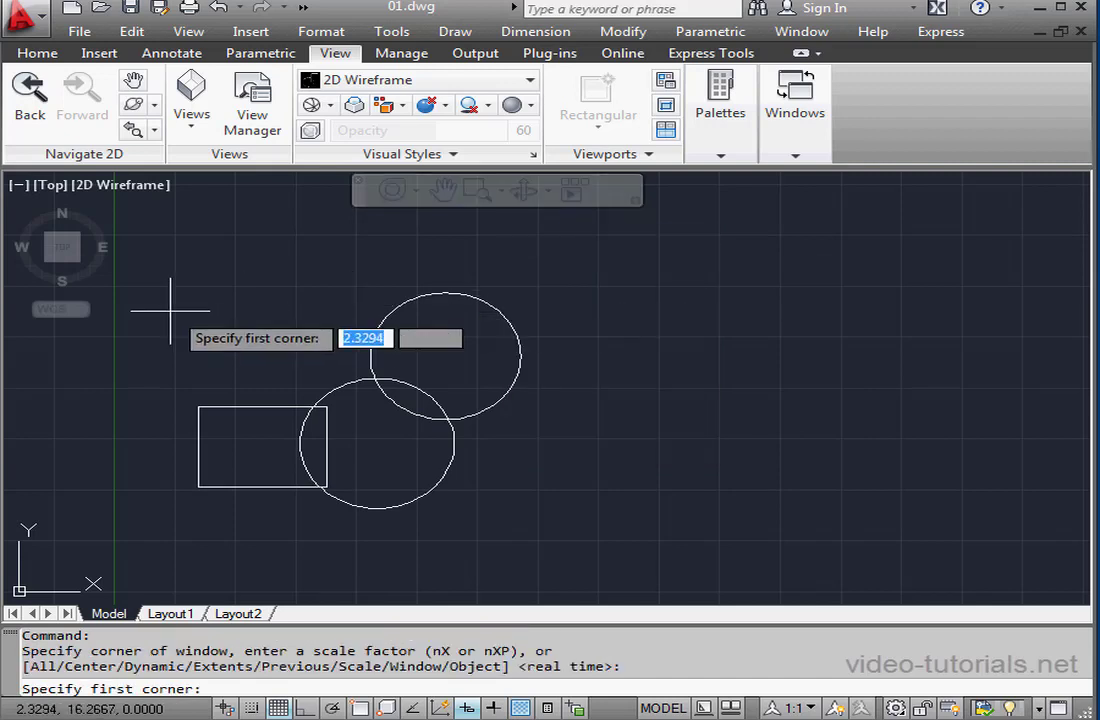
click(170, 310)
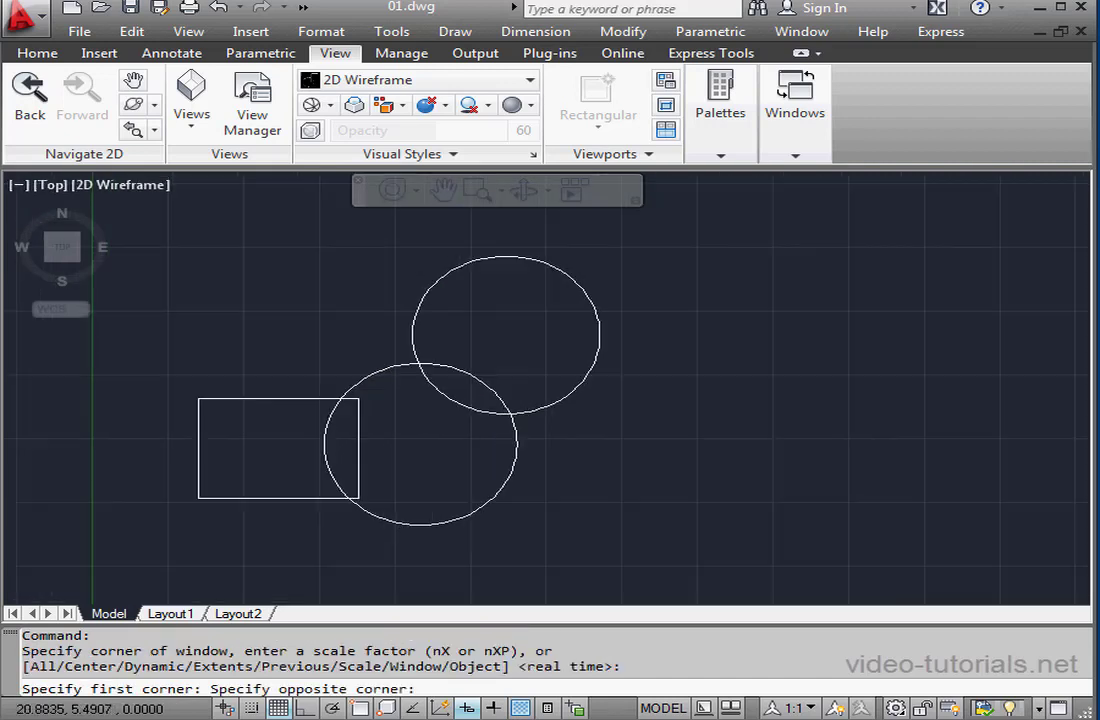
click(478, 190)
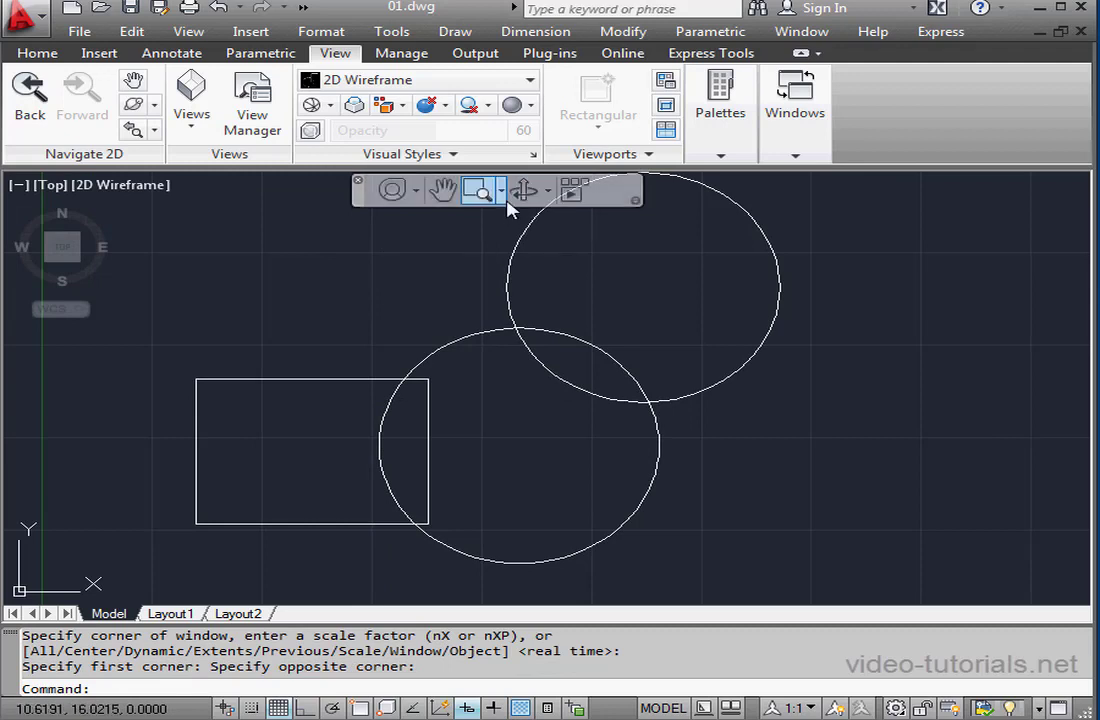
Restore the previous view, then use Zoom Object to fit a selected object.
click(497, 190)
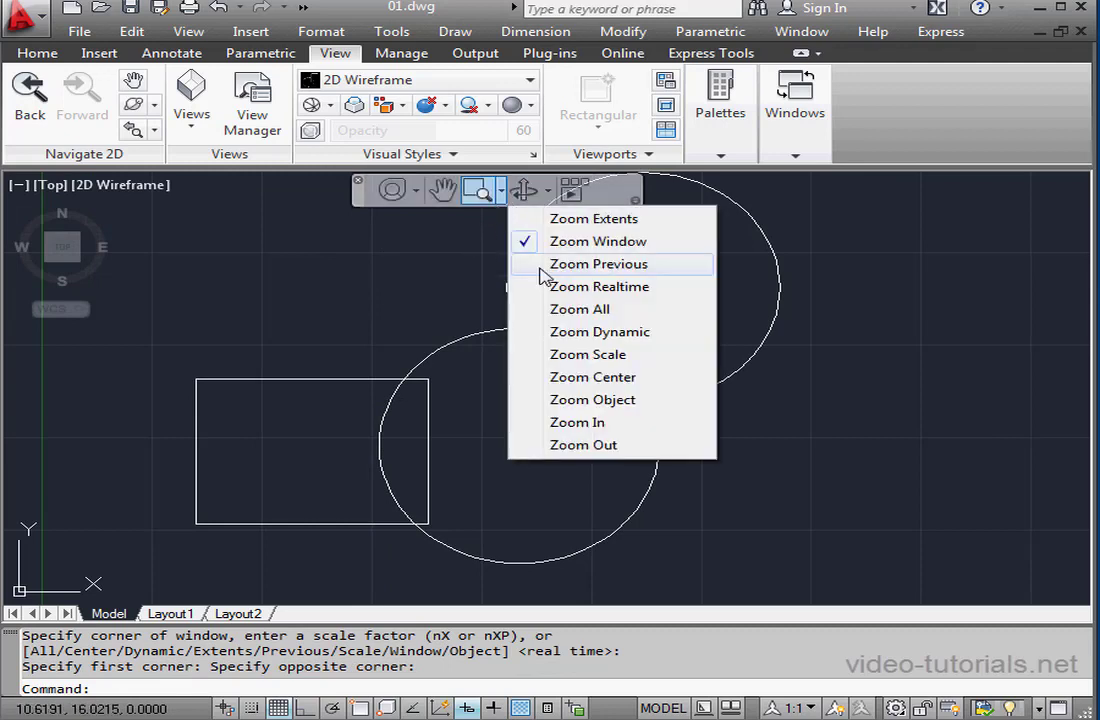
click(598, 263)
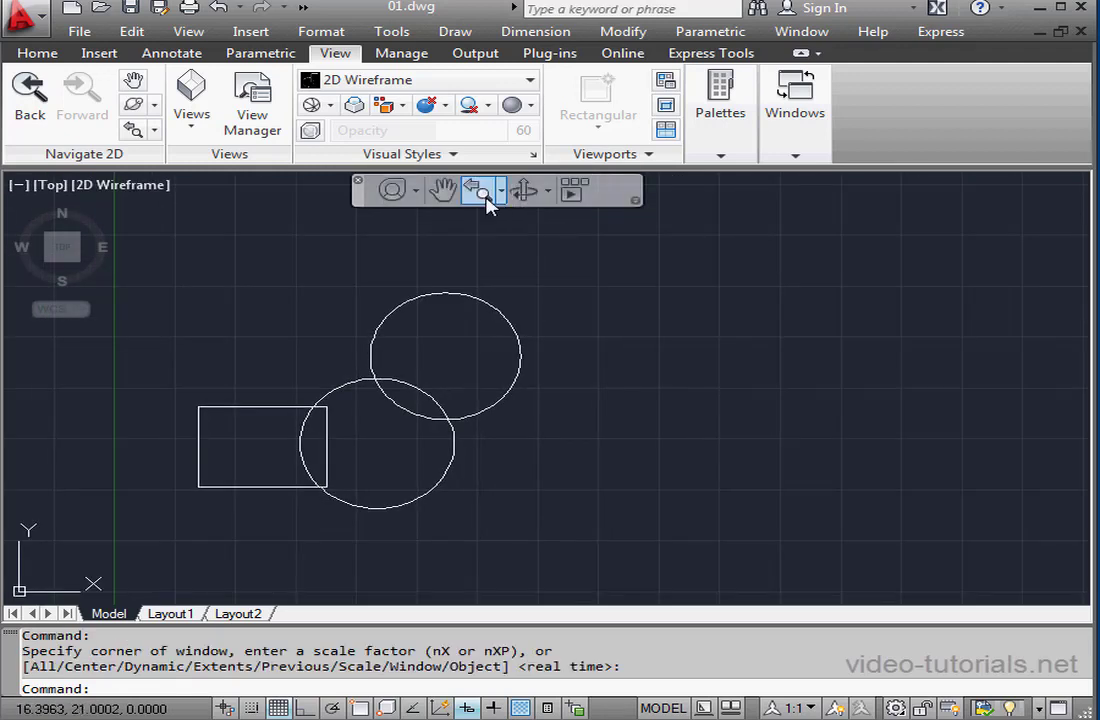
click(499, 190)
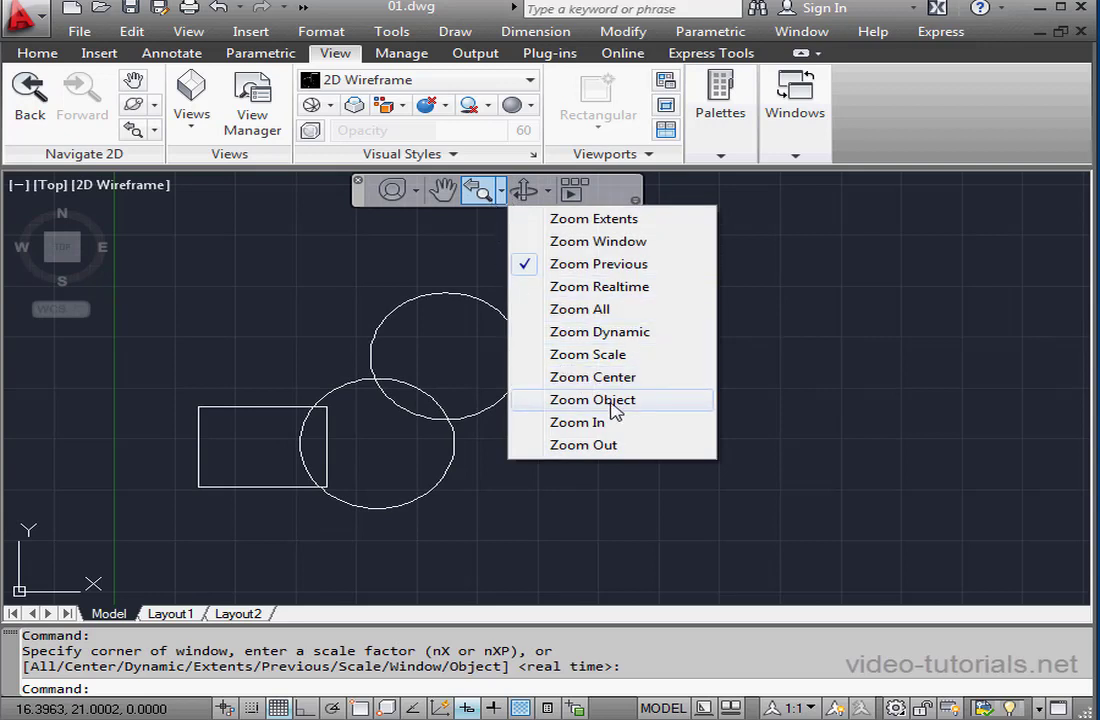
click(592, 399)
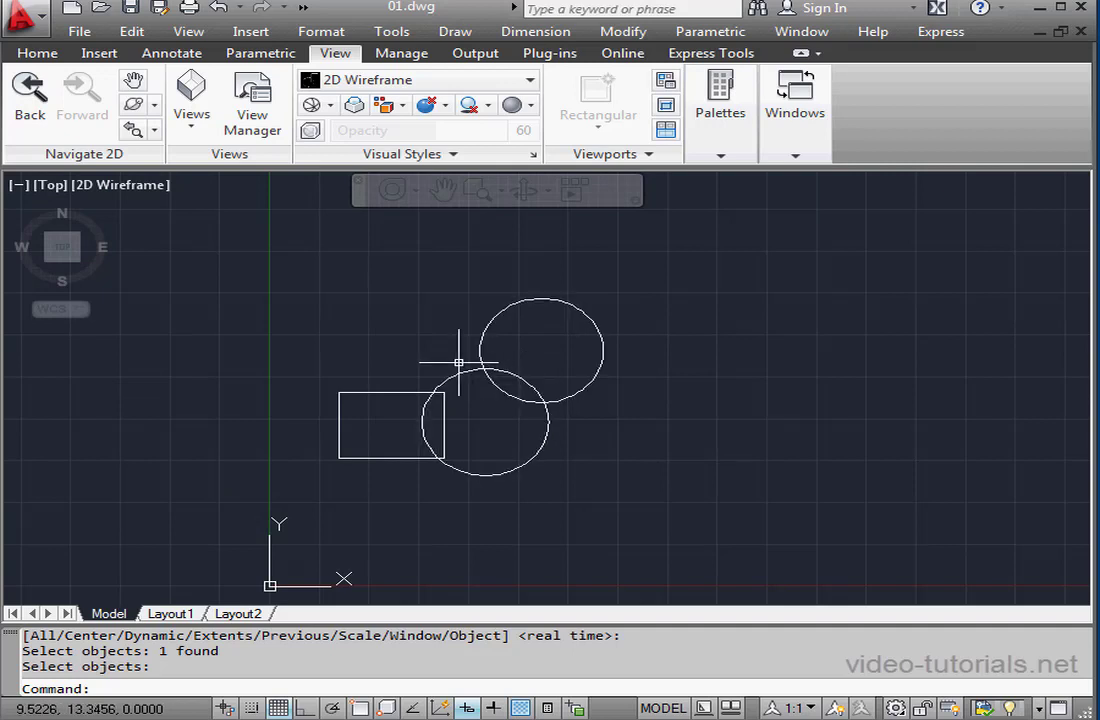
mouse_move(461, 340)
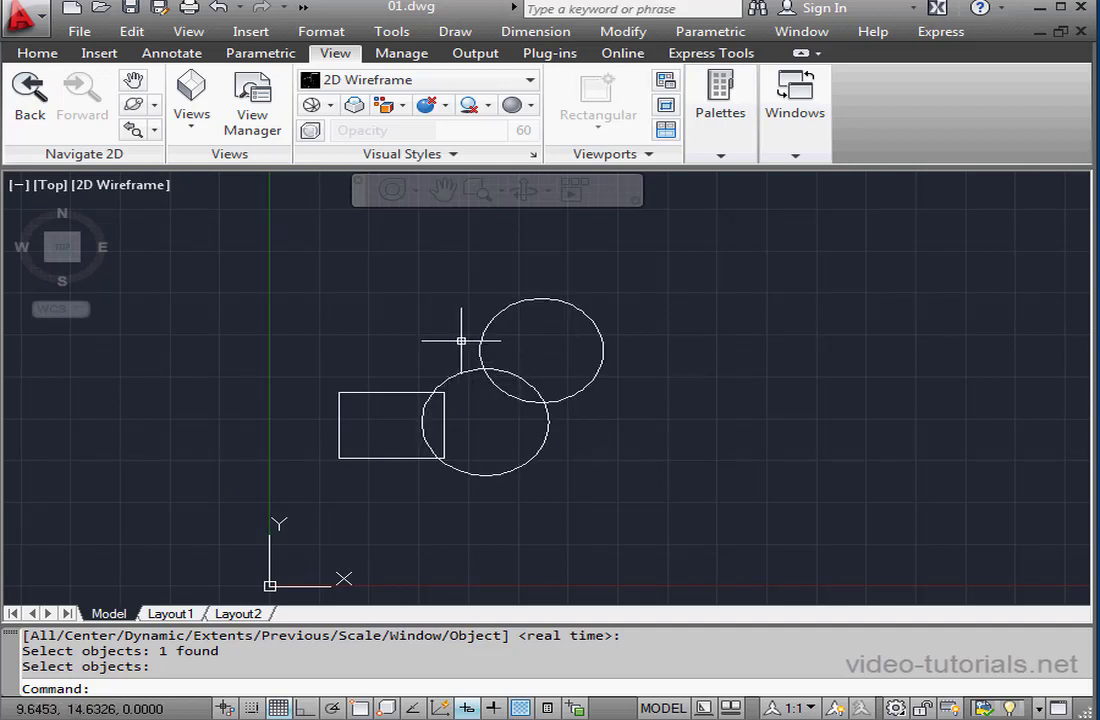
mouse_move(485, 344)
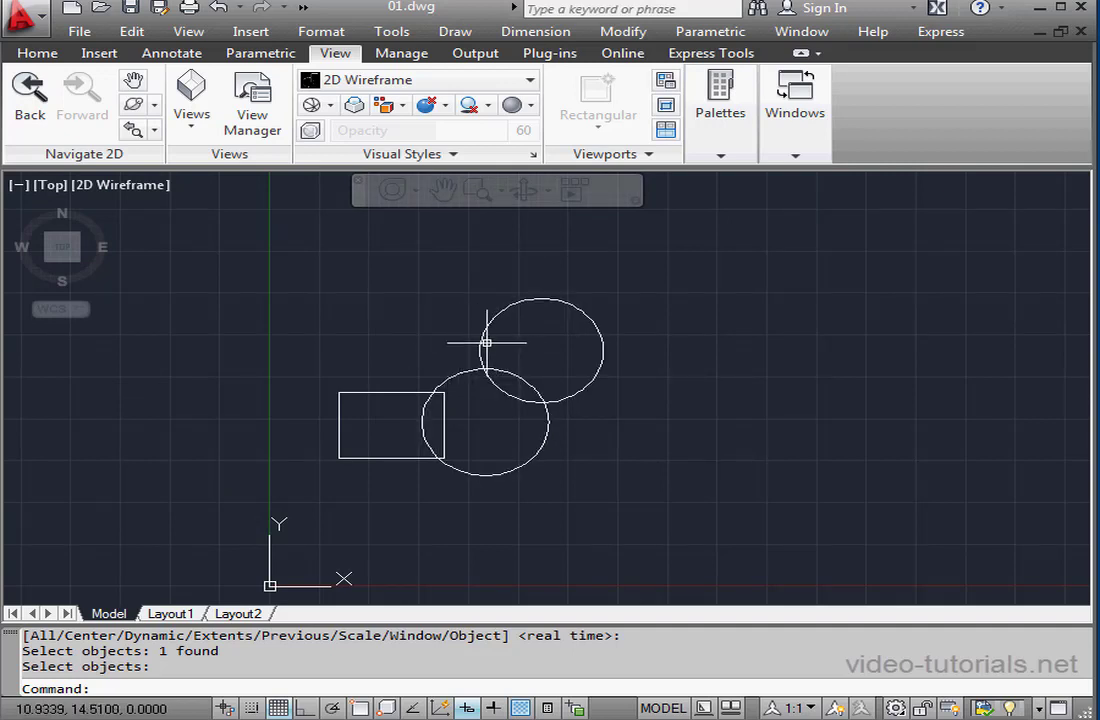
Orbit the rectangle and circles in 3D, then exit back to the top view.
click(547, 190)
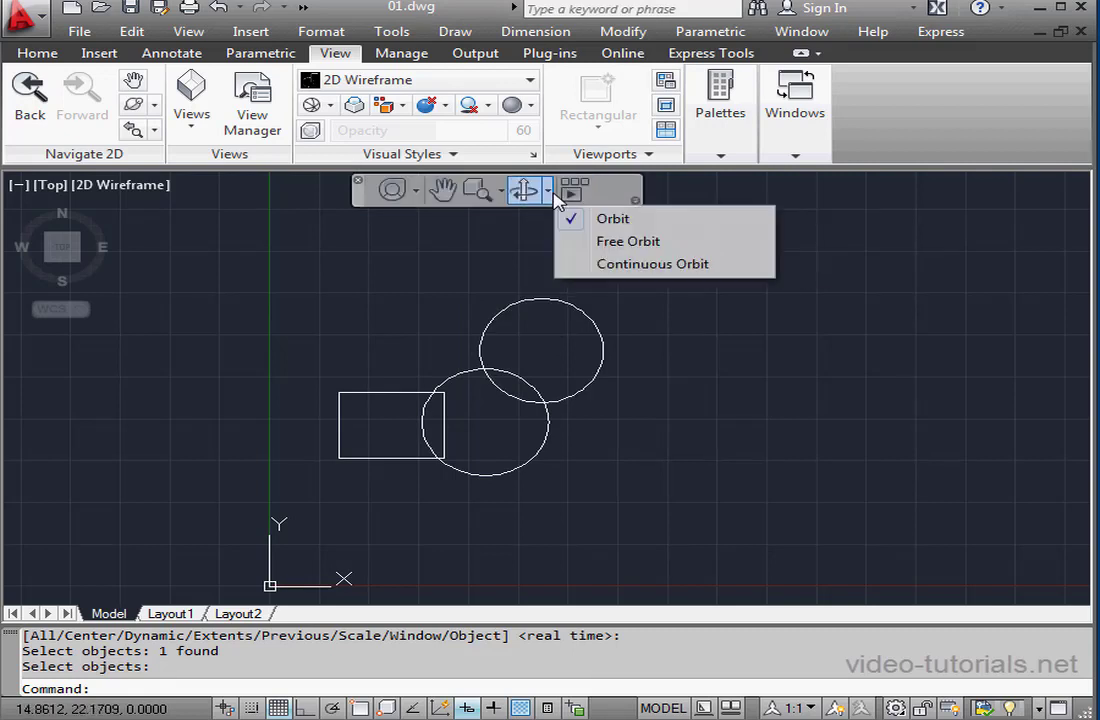
mouse_move(652, 264)
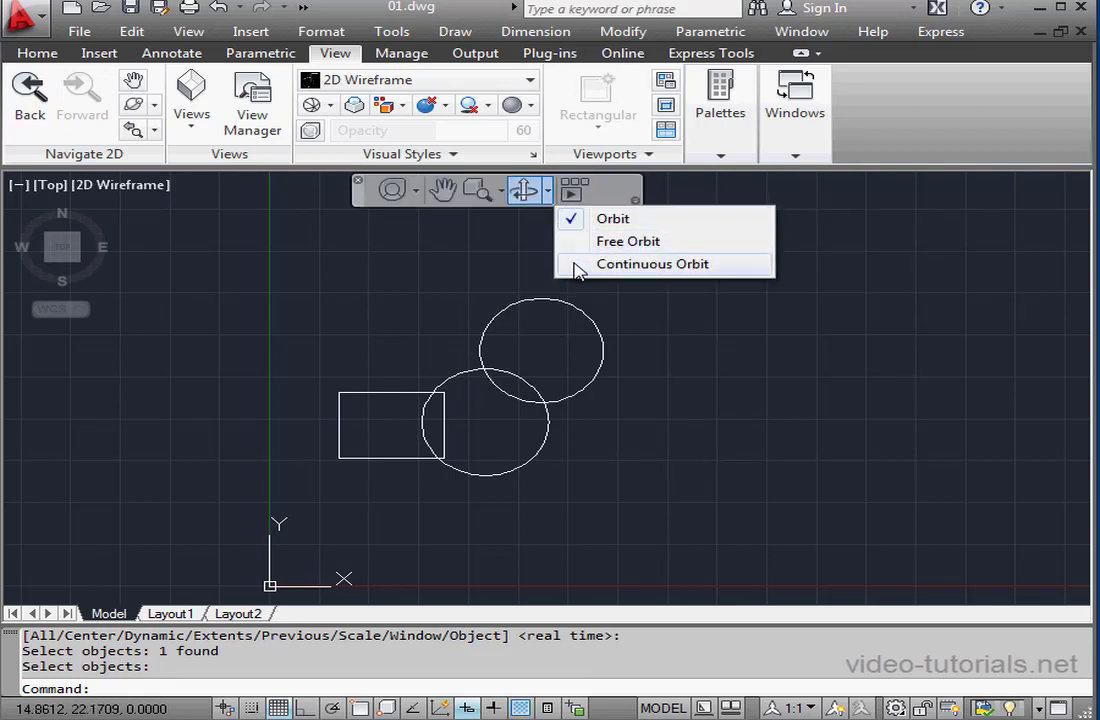
mouse_move(612, 218)
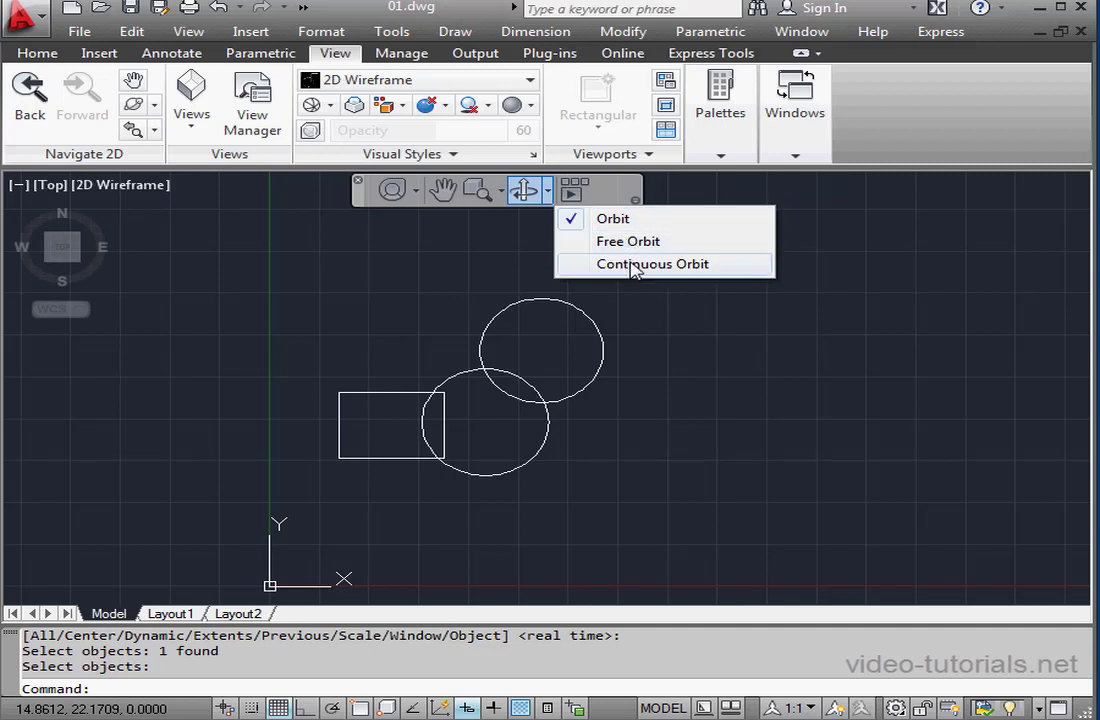
mouse_move(613, 218)
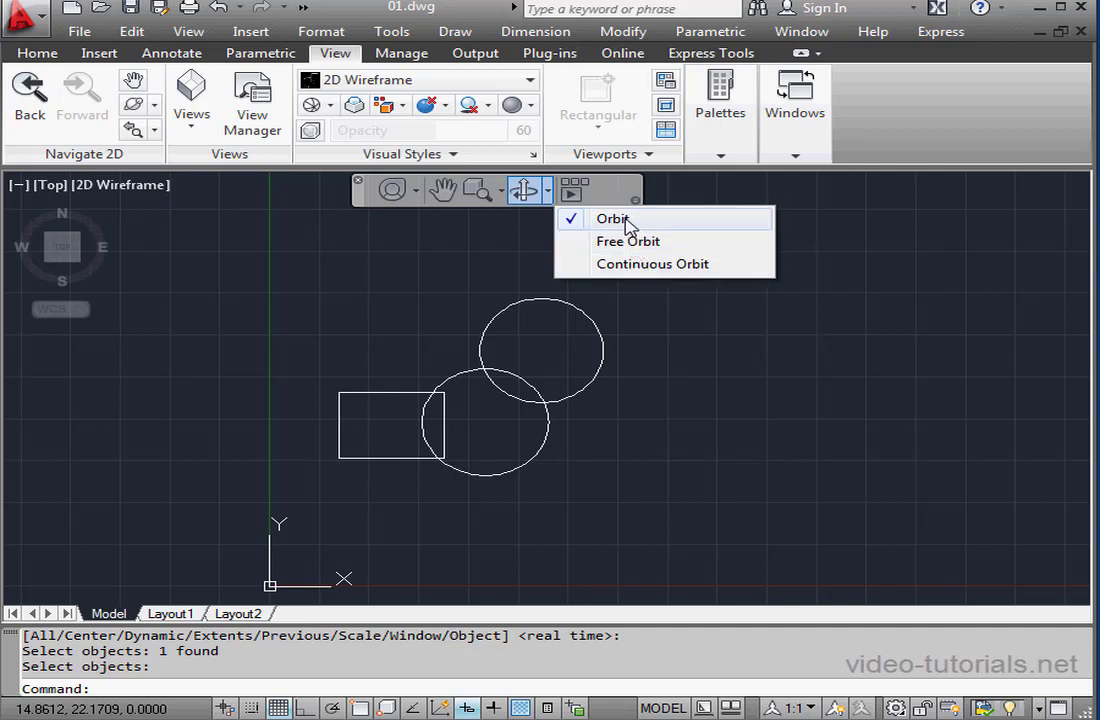
click(612, 218)
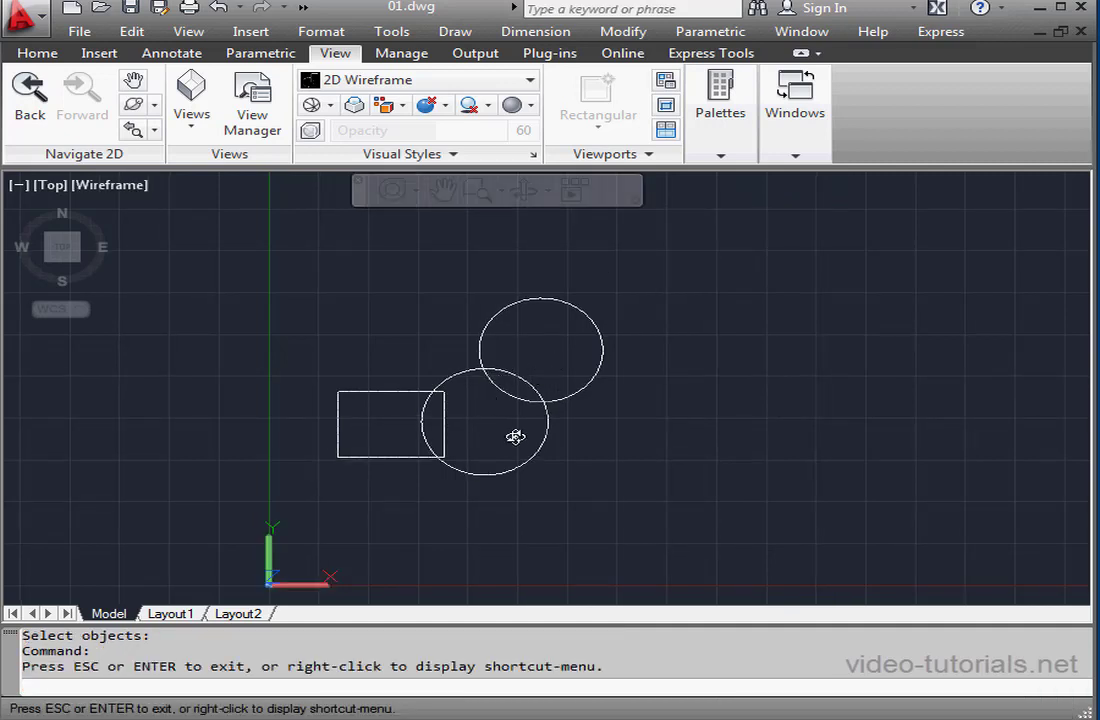
mouse_move(516, 448)
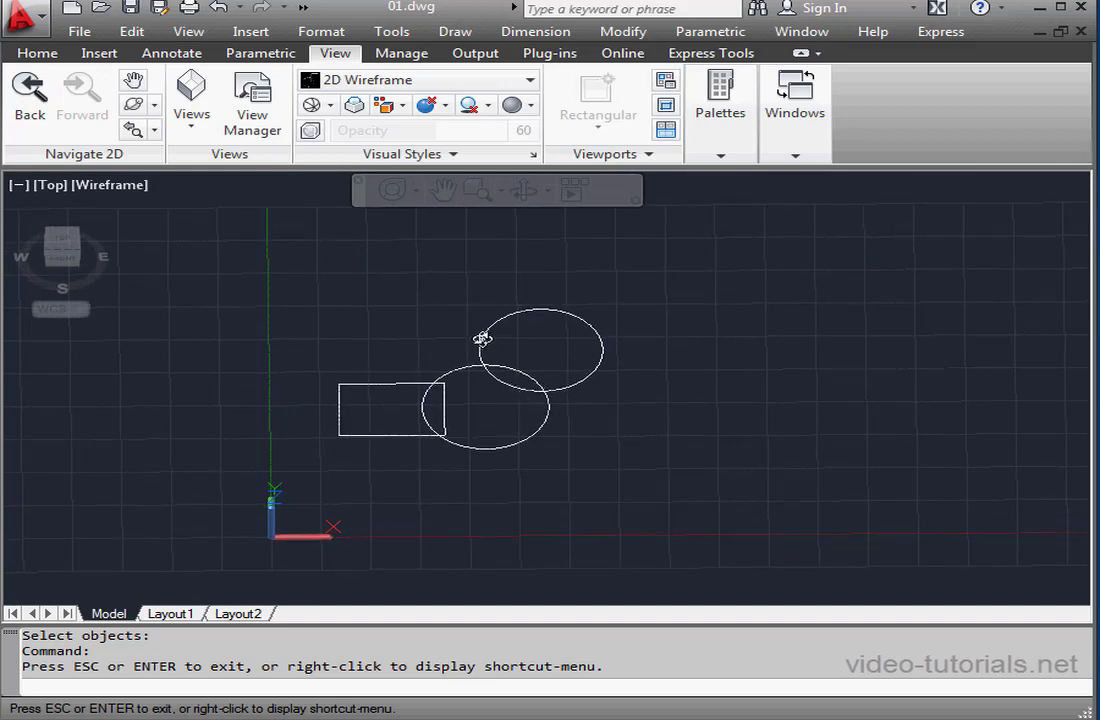
right_click(483, 338)
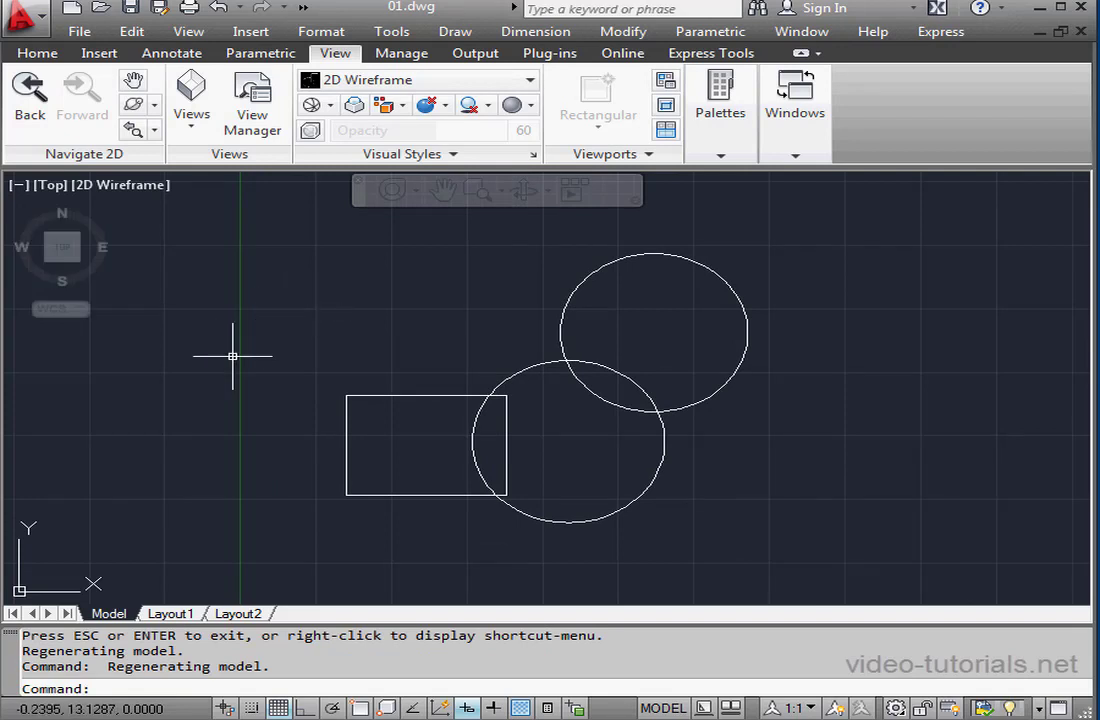
Tilt the shapes into a slightly skewed custom view with Free Orbit.
click(546, 191)
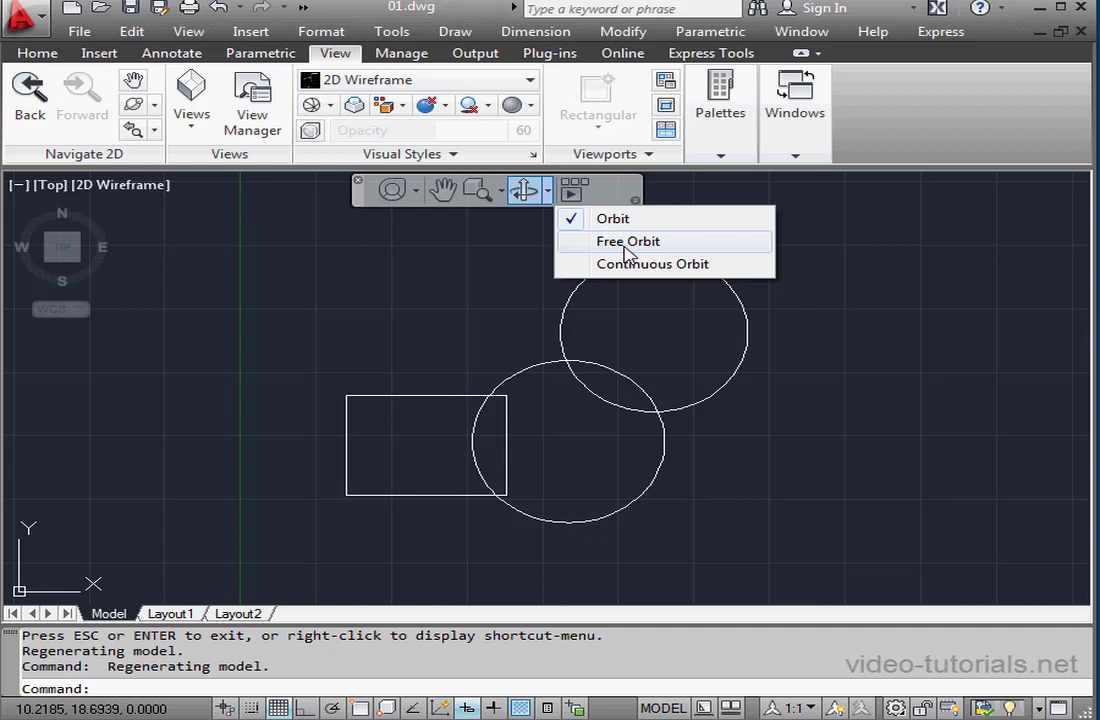
click(628, 241)
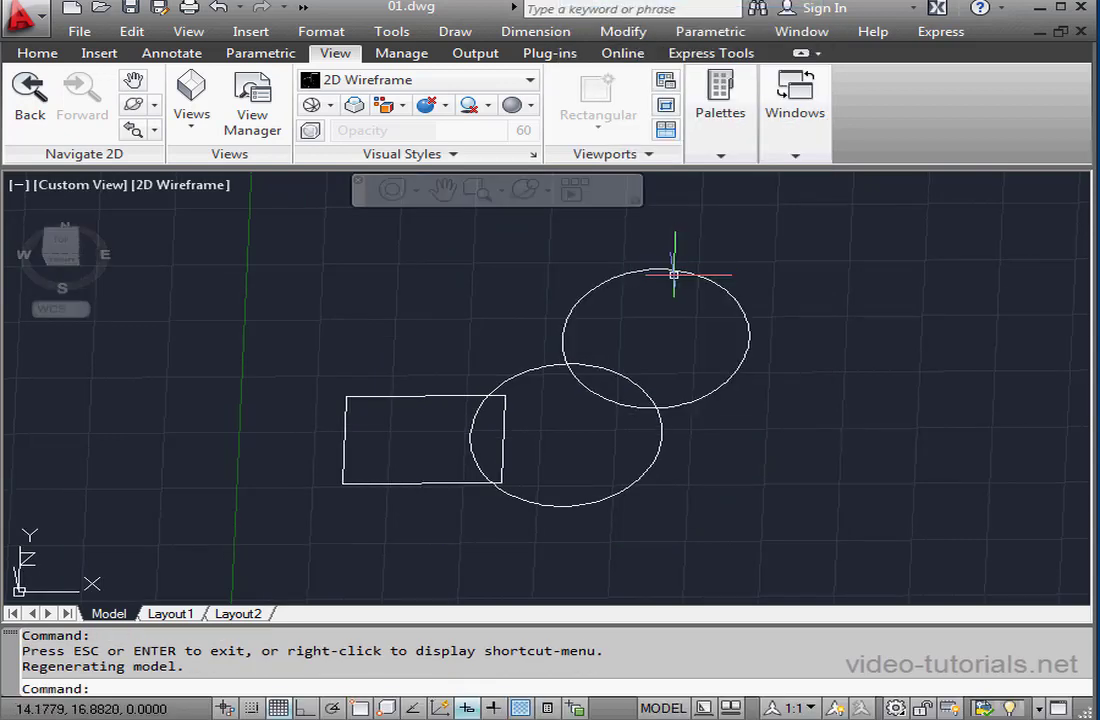
Spin the shapes with Continuous Orbit, then stop and return to the top view.
click(545, 190)
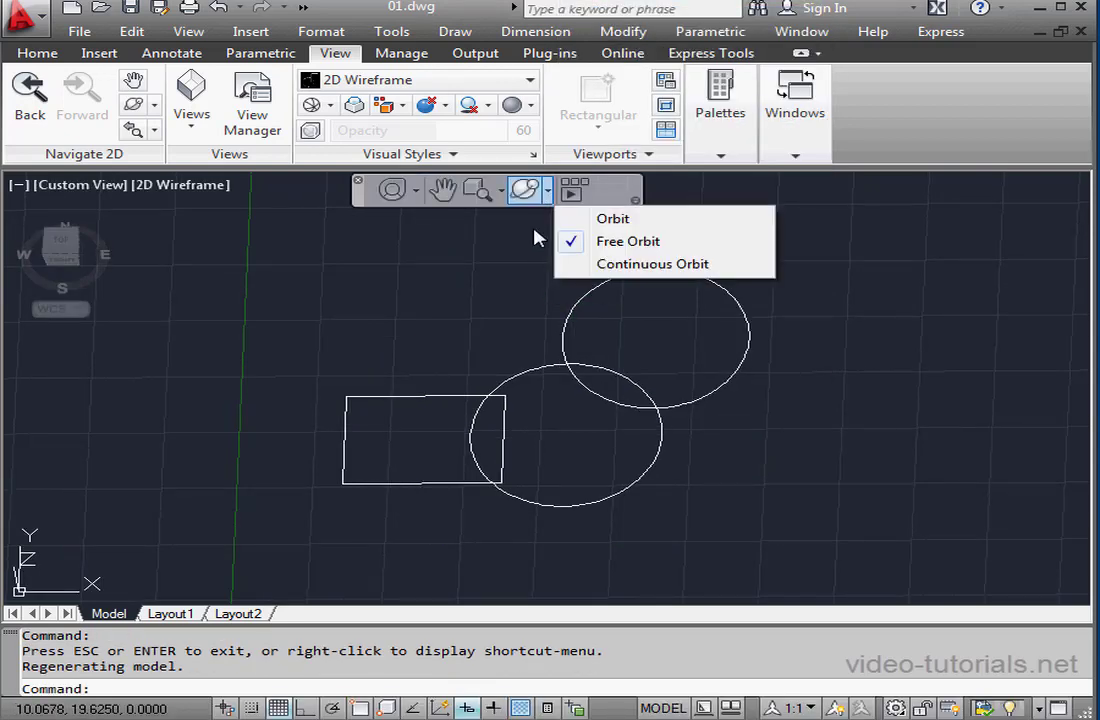
mouse_move(651, 263)
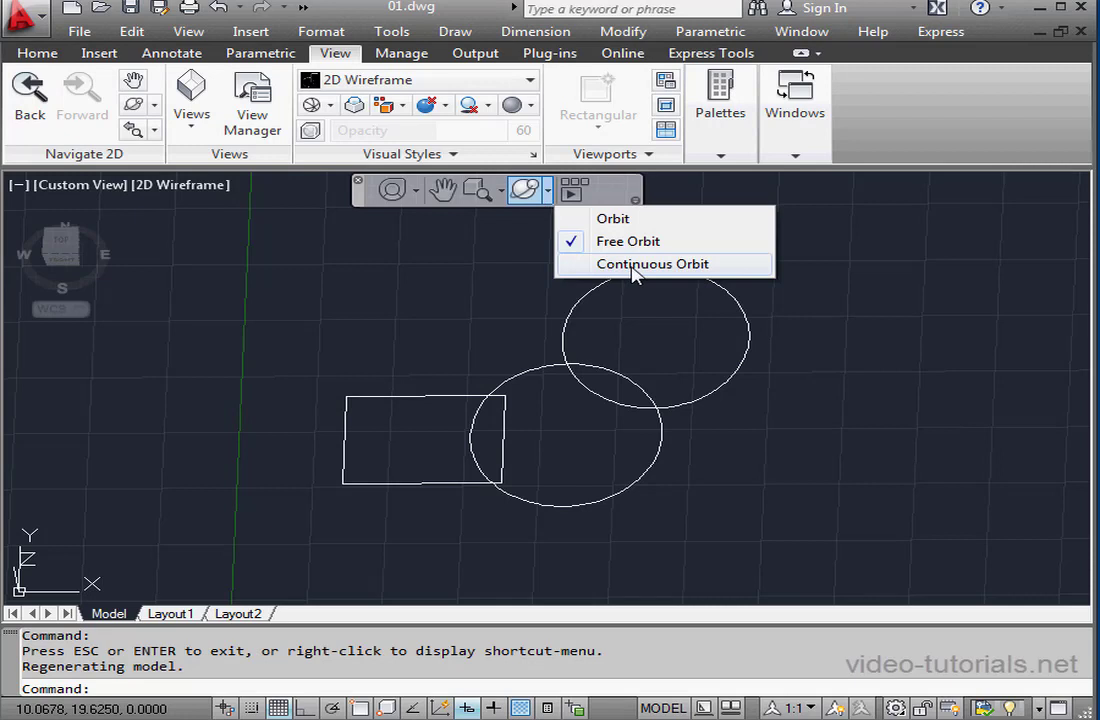
click(627, 241)
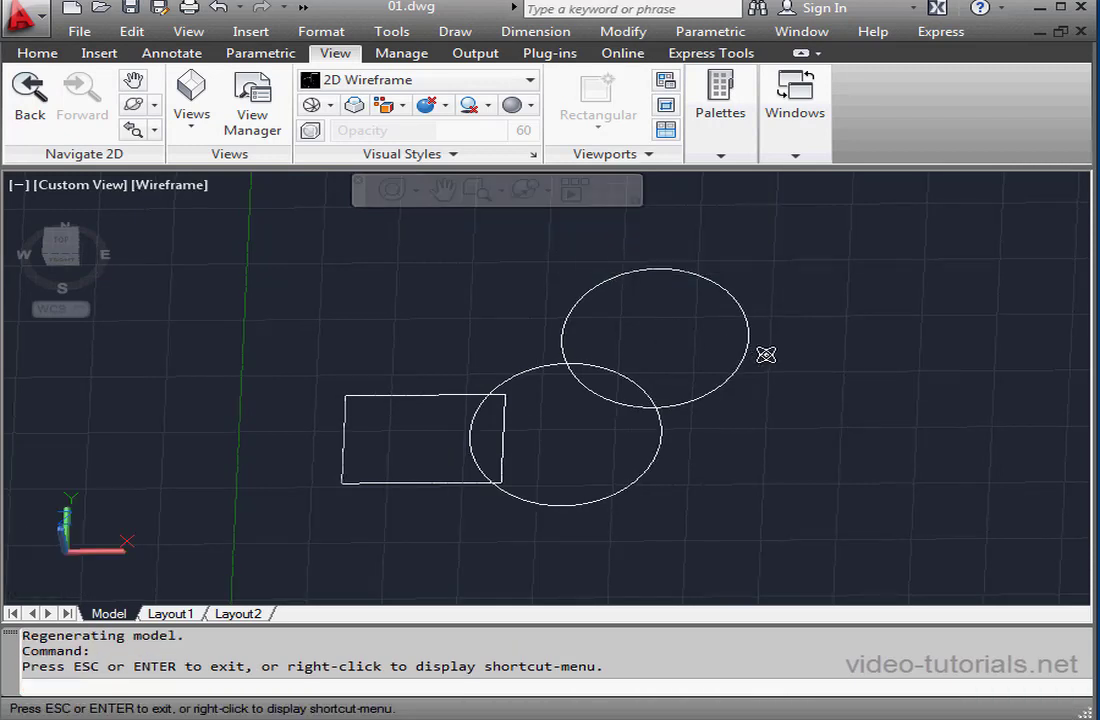
mouse_move(780, 357)
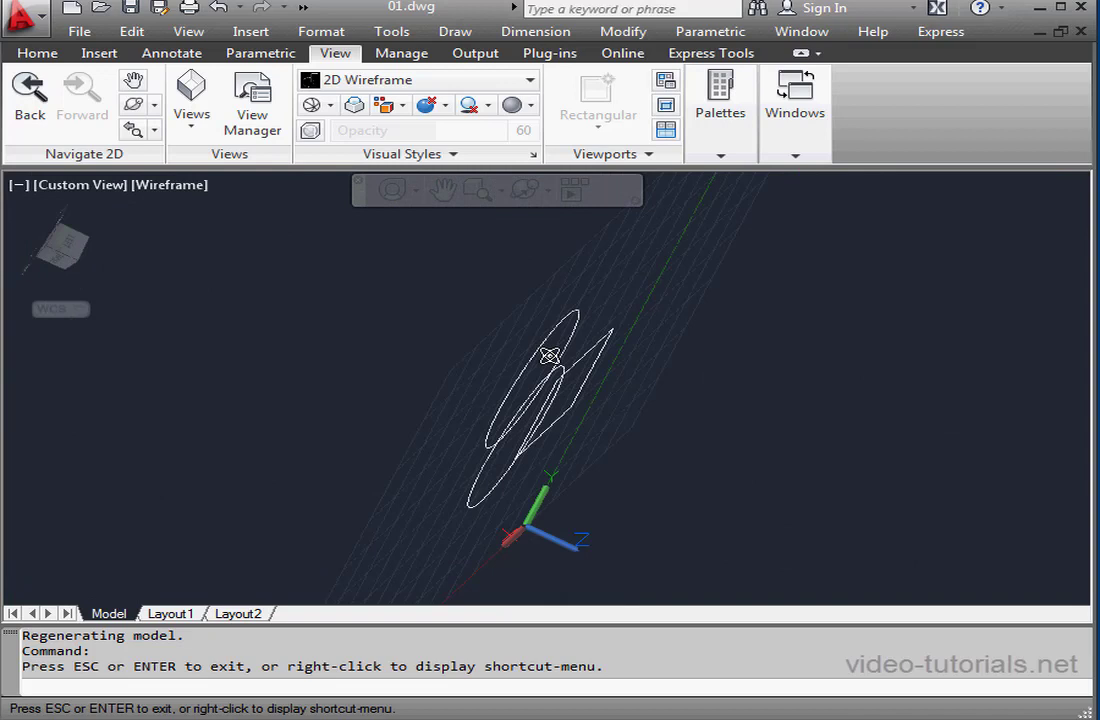
right_click(550, 357)
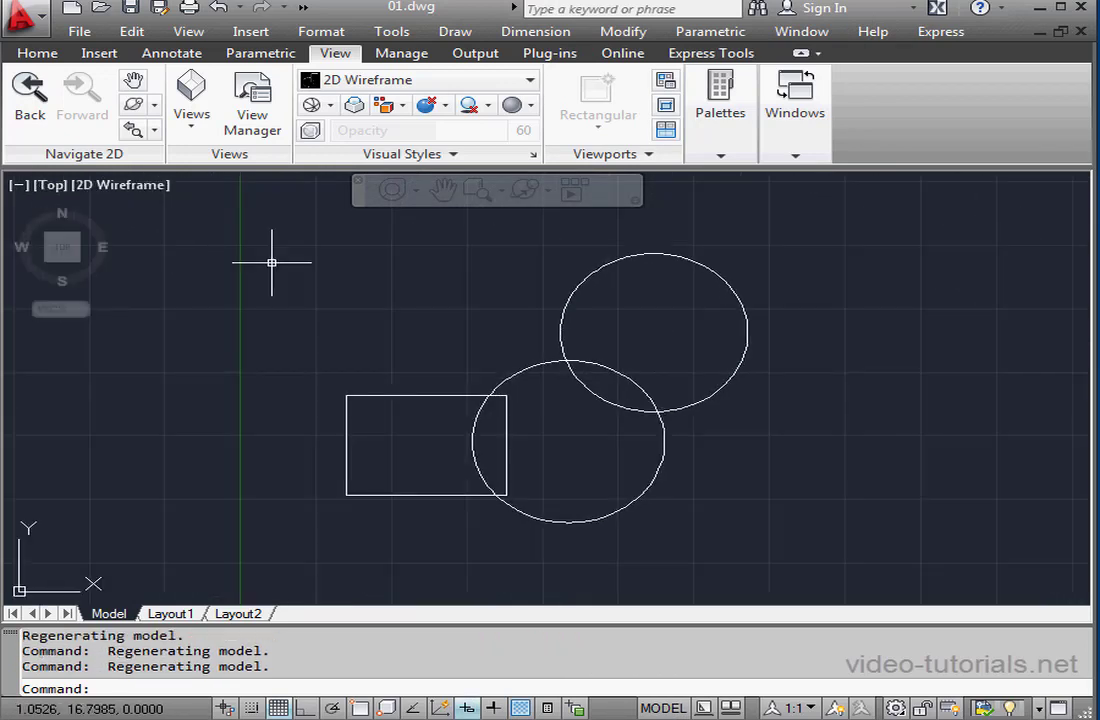
mouse_move(392, 273)
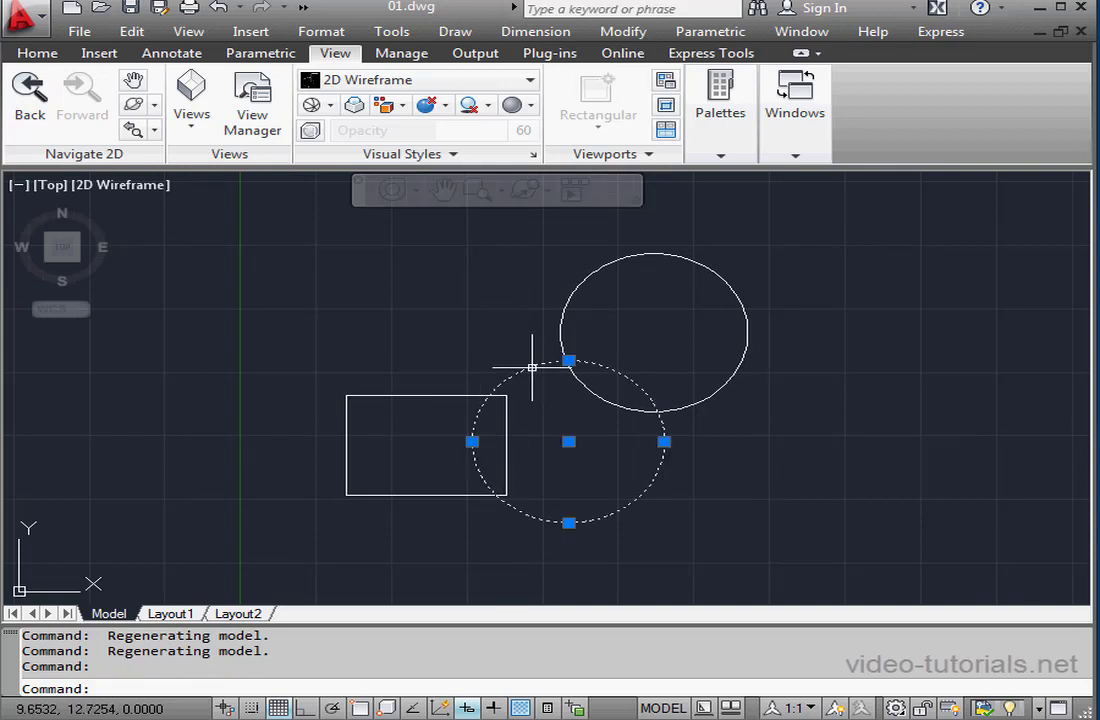
mouse_move(530, 228)
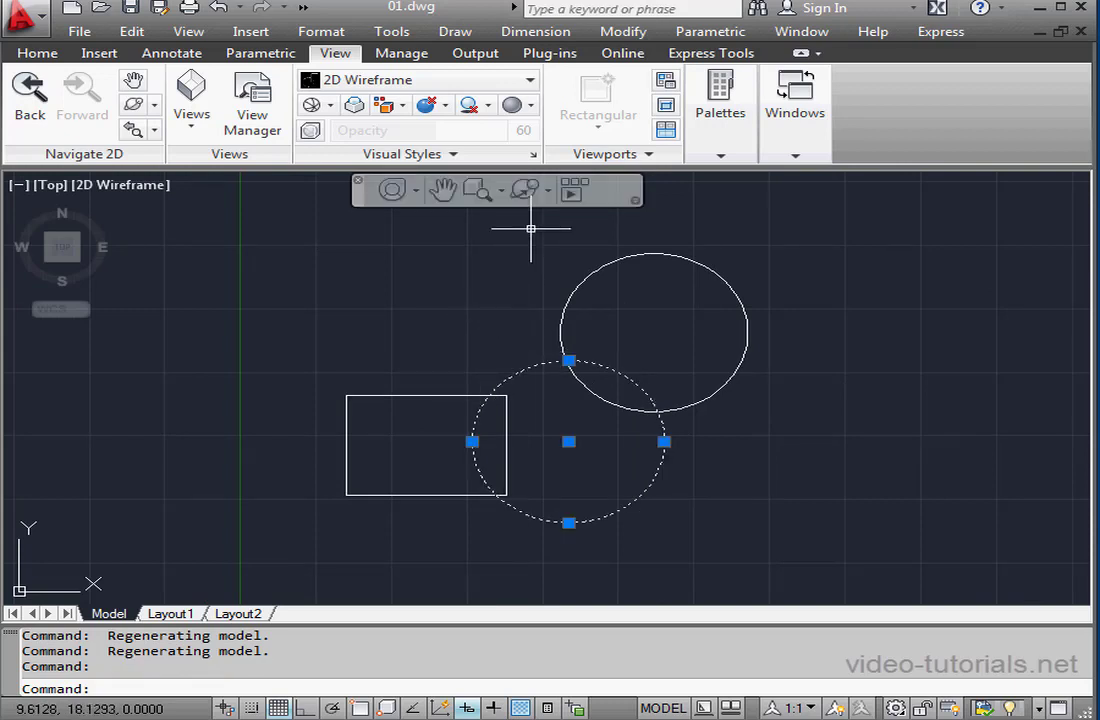
Rotate the shapes to a tilted custom angle with Free Orbit, then exit.
click(546, 190)
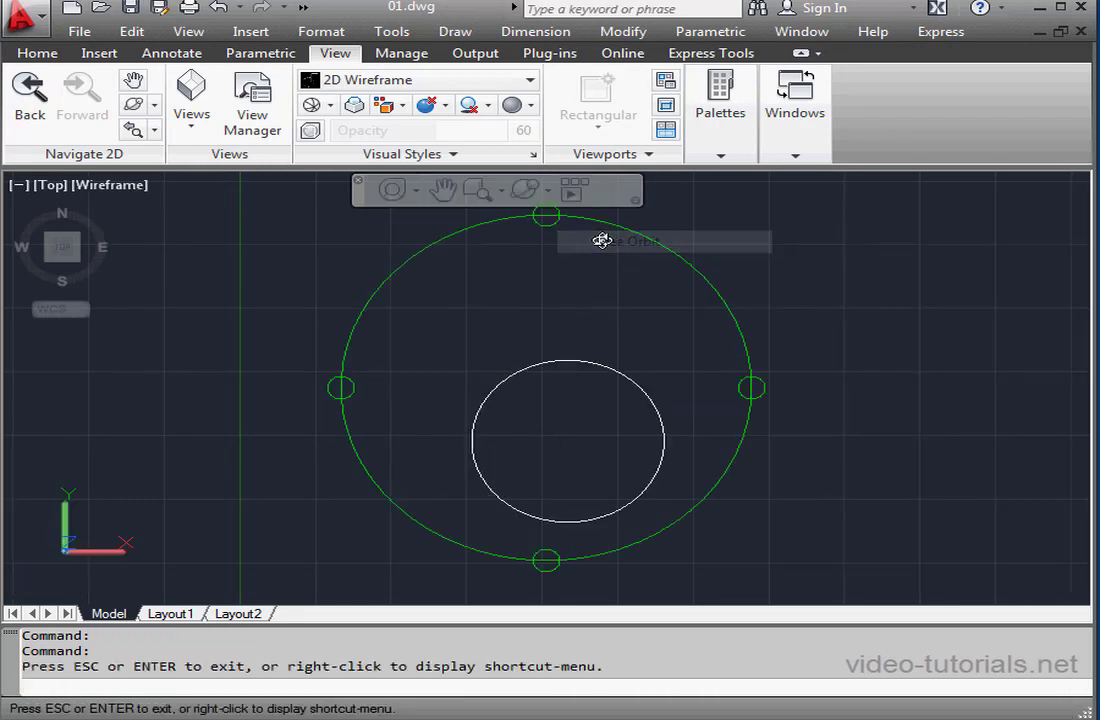
mouse_move(584, 411)
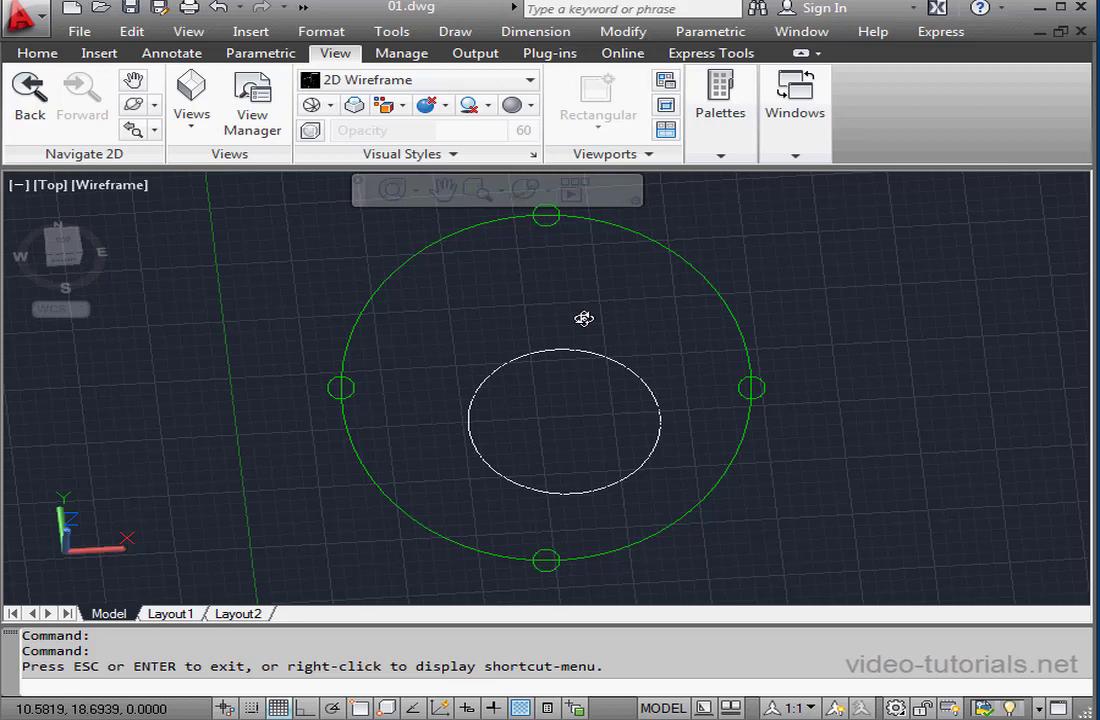
mouse_move(684, 365)
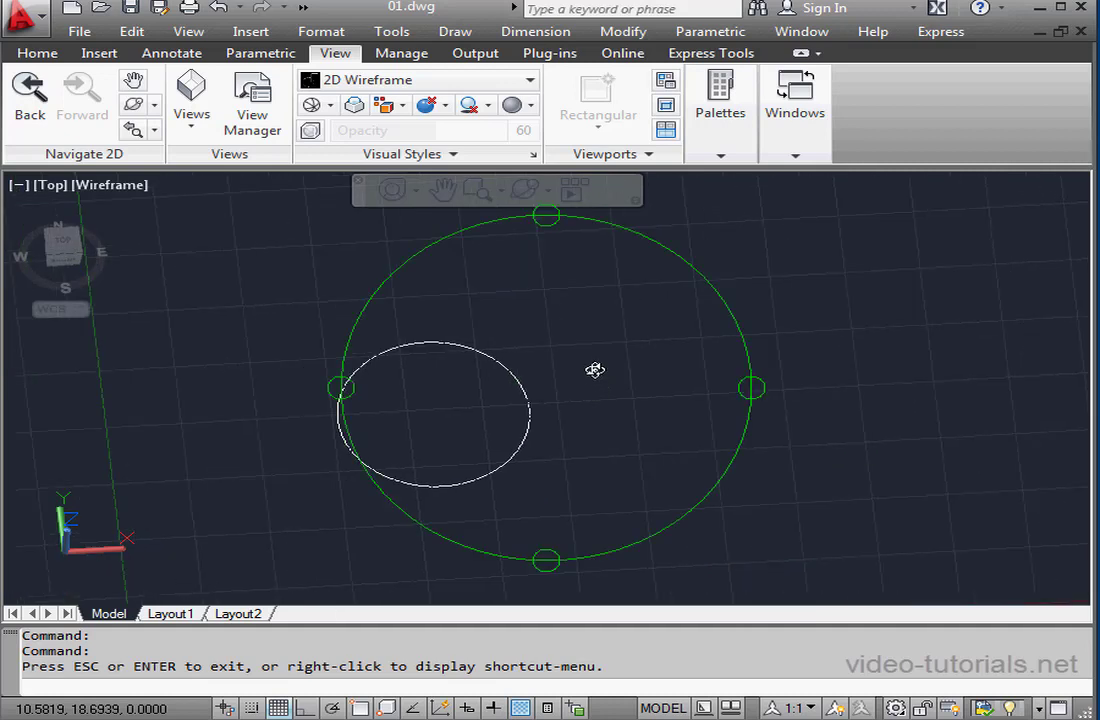
right_click(595, 370)
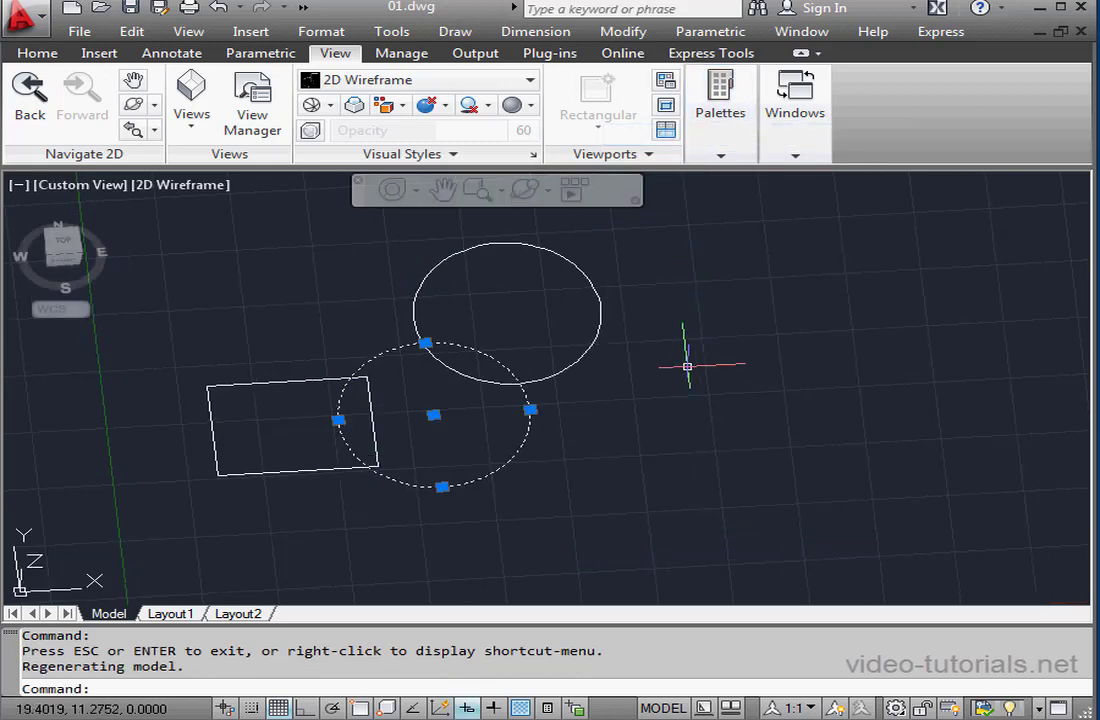
mouse_move(468, 272)
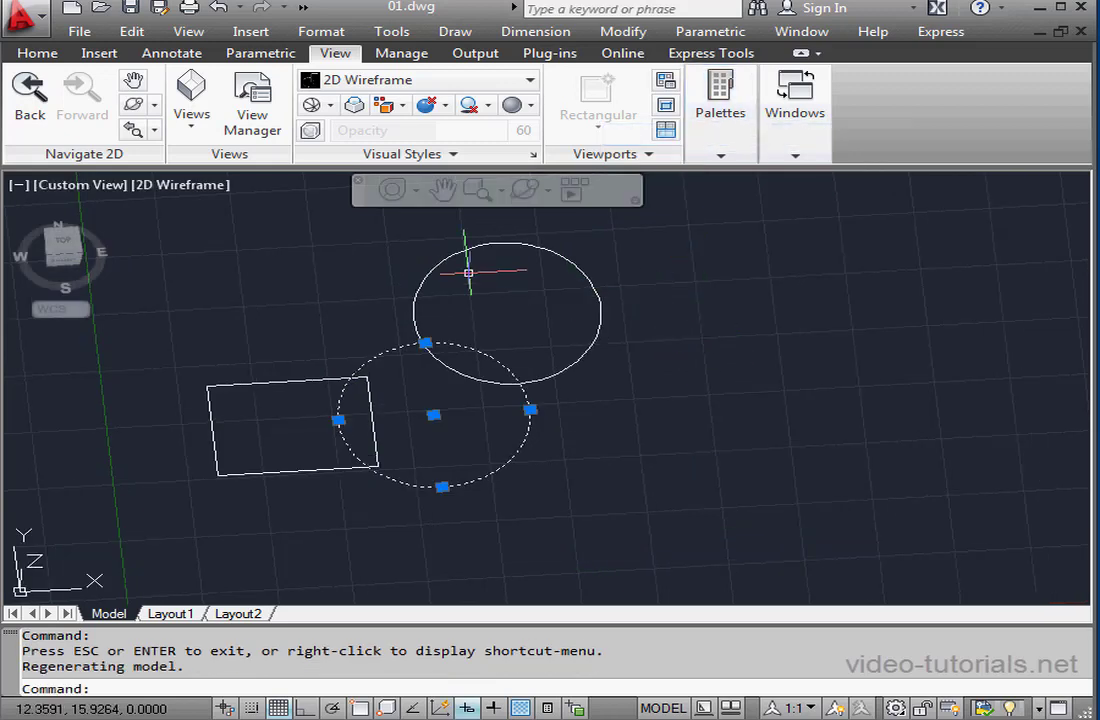